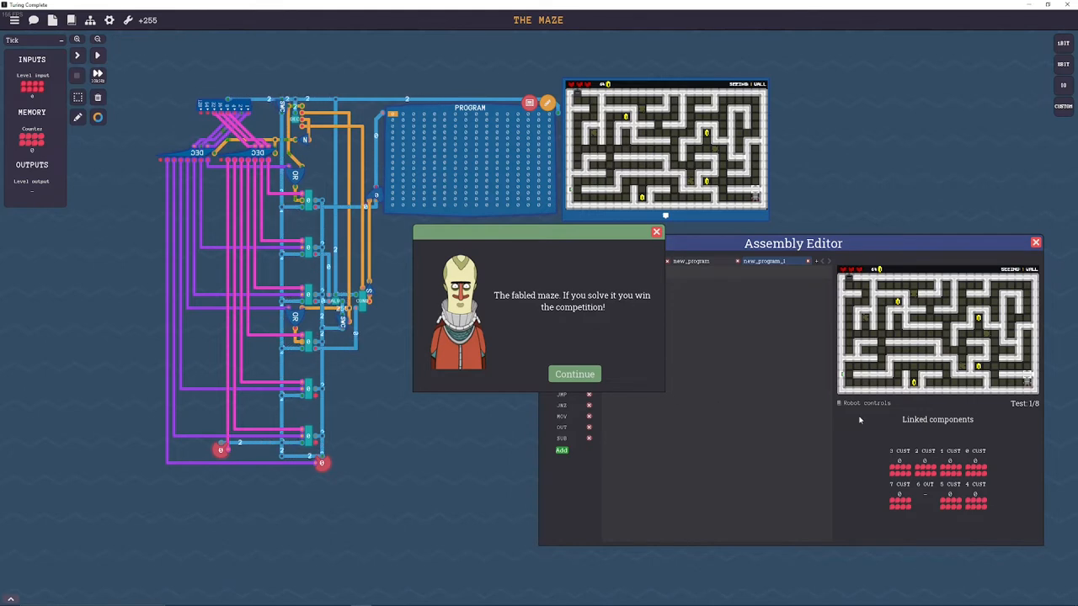
{"action": "mouse_move", "coordinate": [853, 403]}
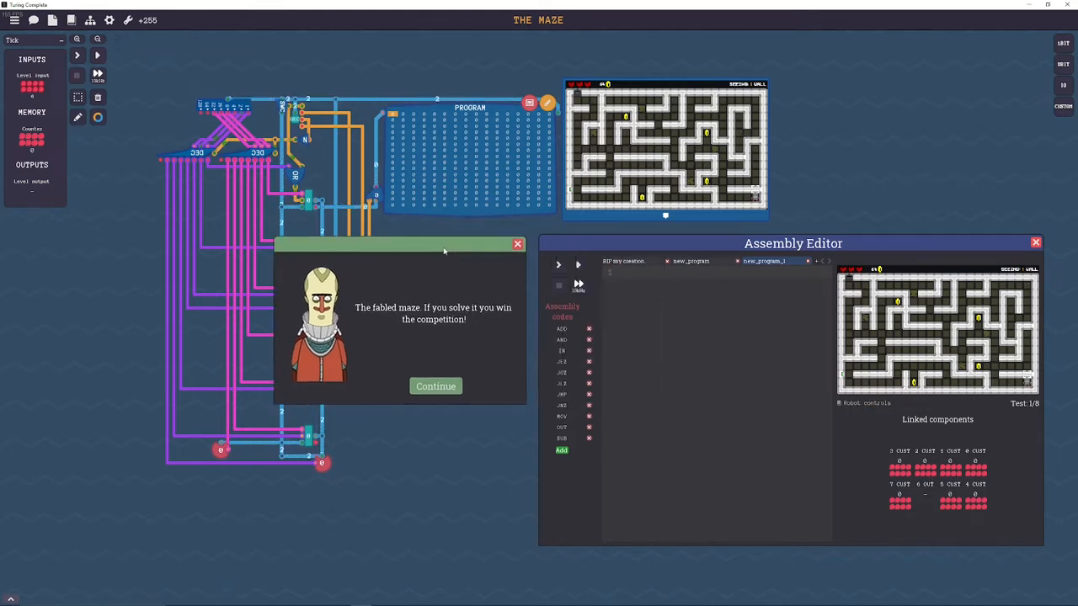
Step: Dismiss the maze introduction to reveal the saved WALL_TEST wall-following program
{"action": "left_click", "coordinate": [435, 387]}
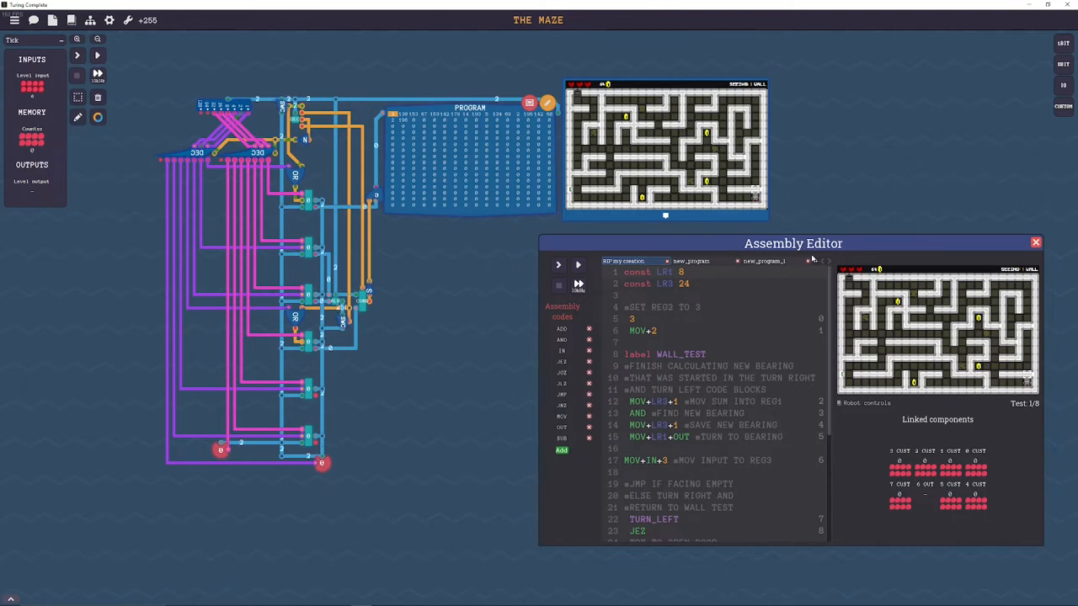
Step: Shift the Assembly Editor left so the robot manual page fits beside it
{"action": "left_click_drag", "start_coordinate": [794, 244], "coordinate": [667, 245]}
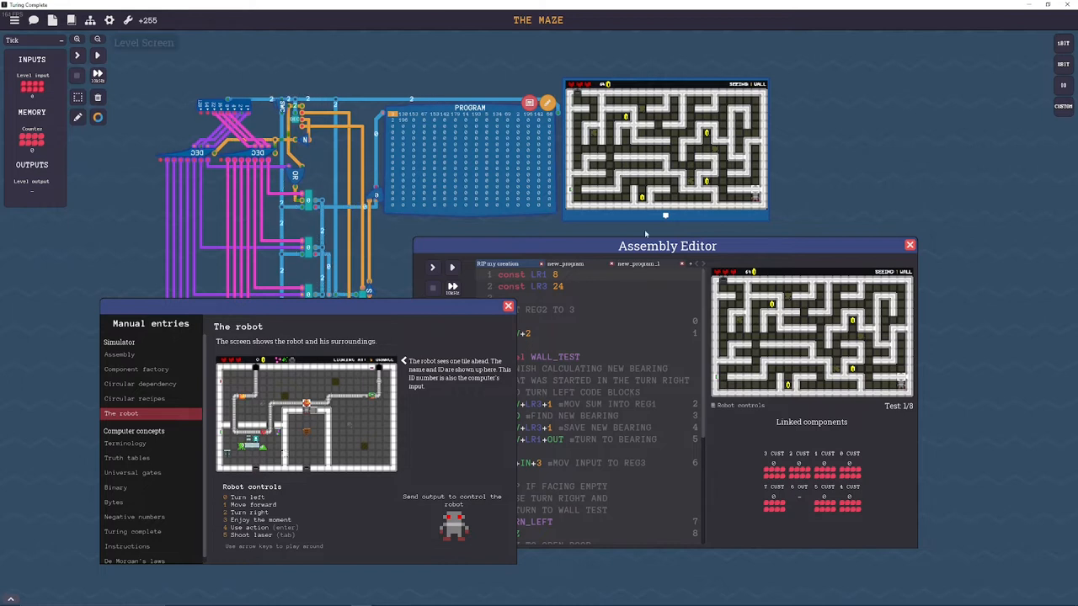
{"action": "mouse_move", "coordinate": [599, 227]}
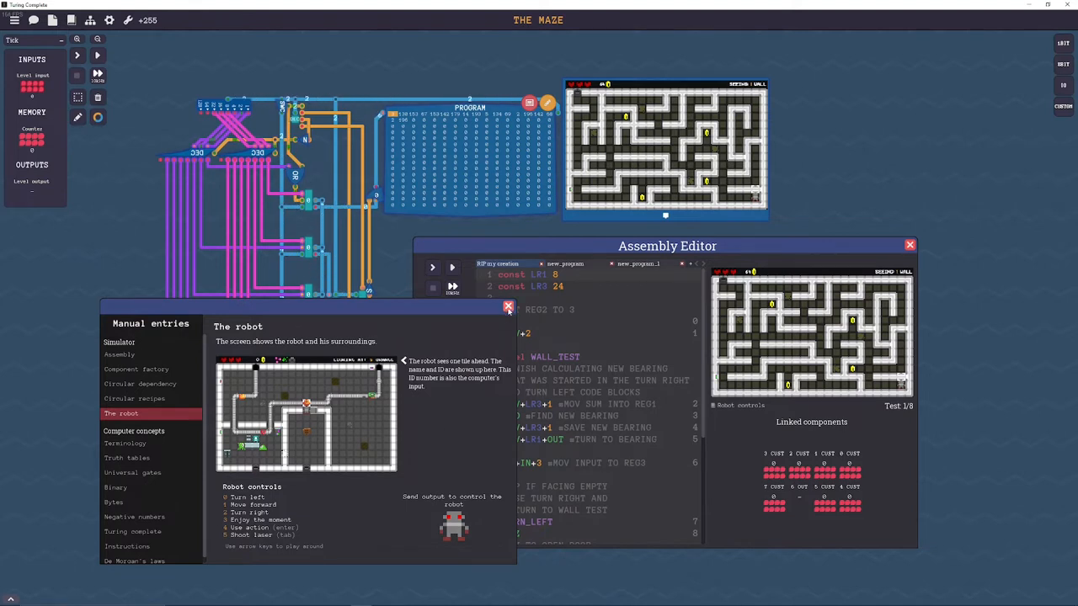
Step: Close the manual and declare constants LR2 16, LR4 32 and LR5 40
{"action": "left_click", "coordinate": [507, 306]}
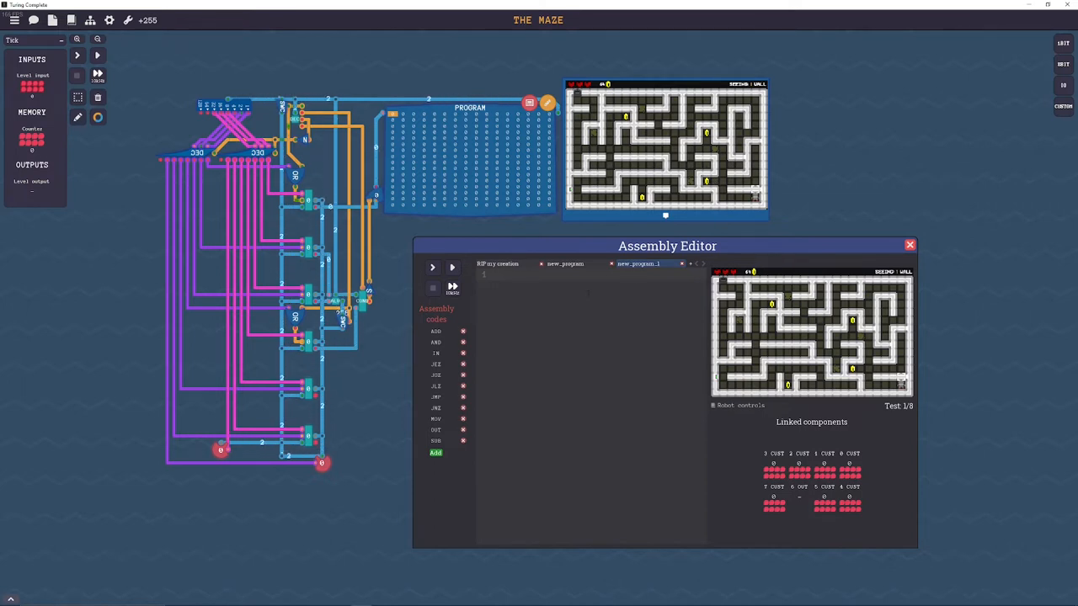
{"action": "type", "text": "C"}
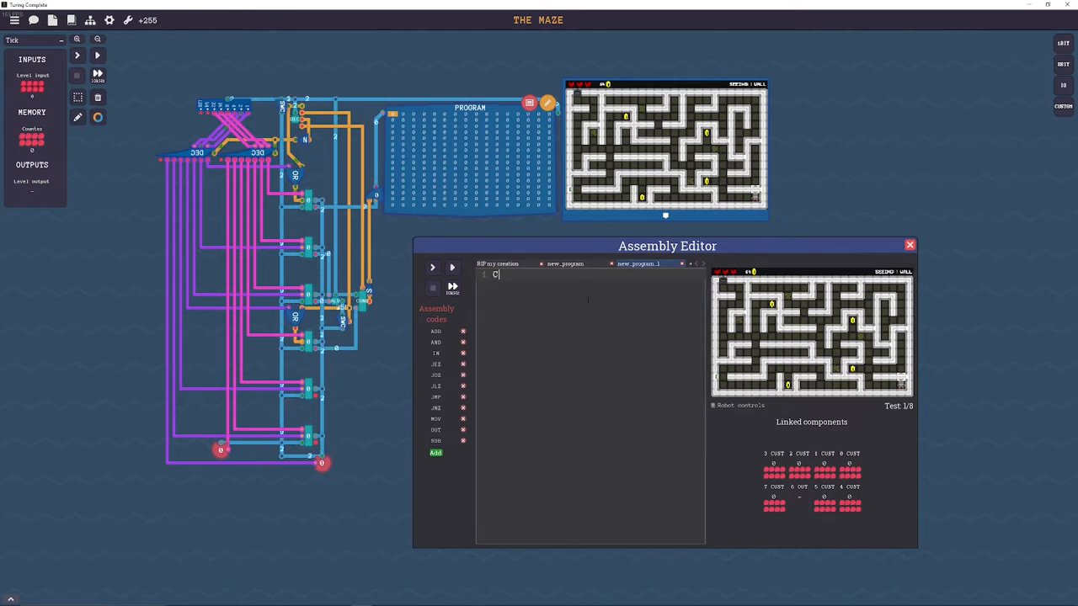
{"action": "type", "text": "onst LR2 16"}
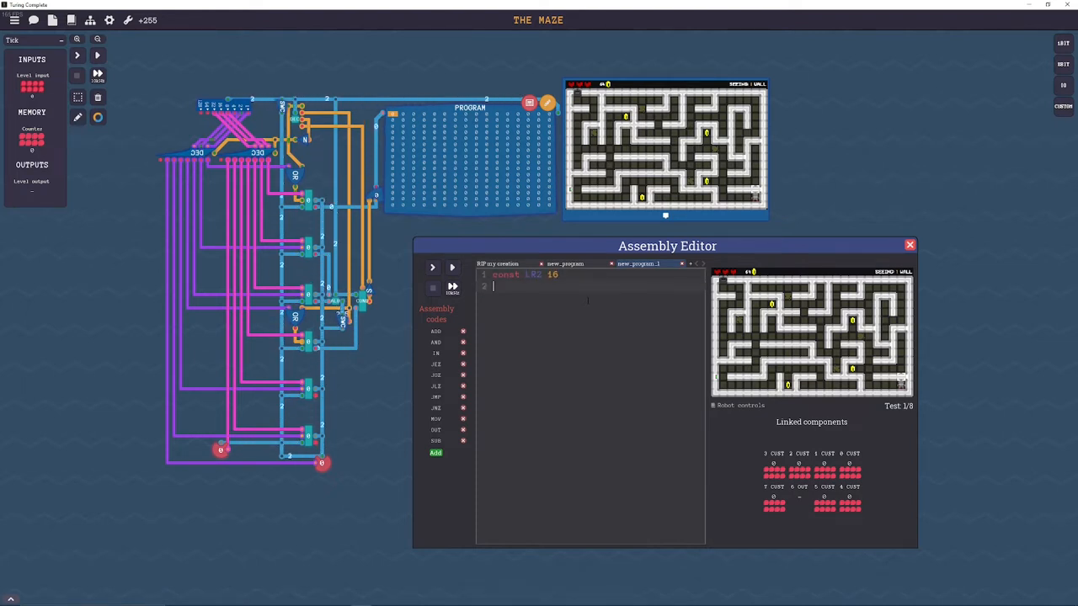
{"action": "type", "text": "const"}
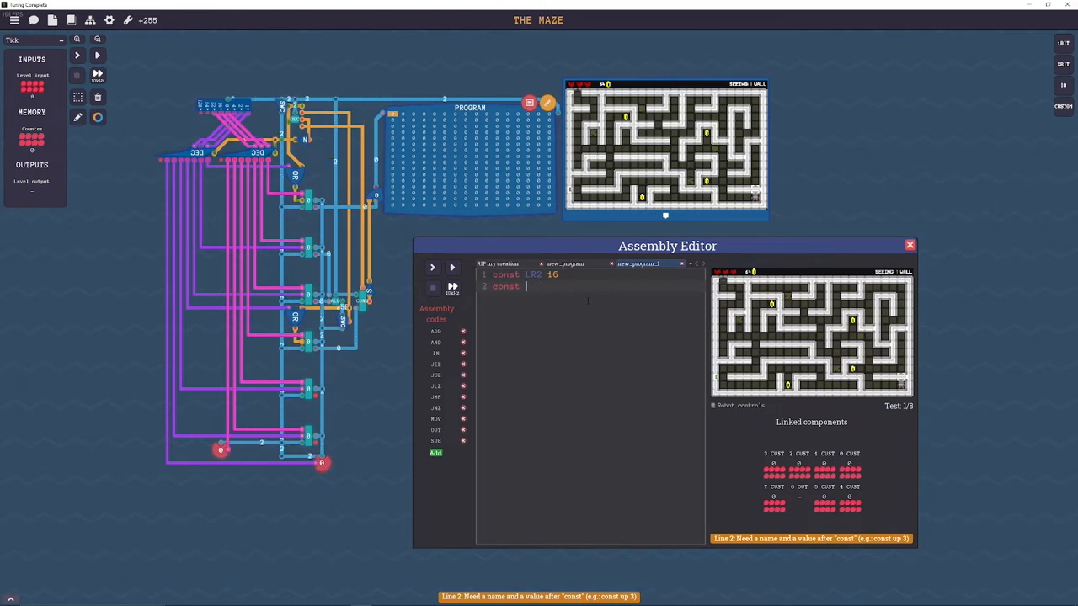
{"action": "type", "text": "LR4 32"}
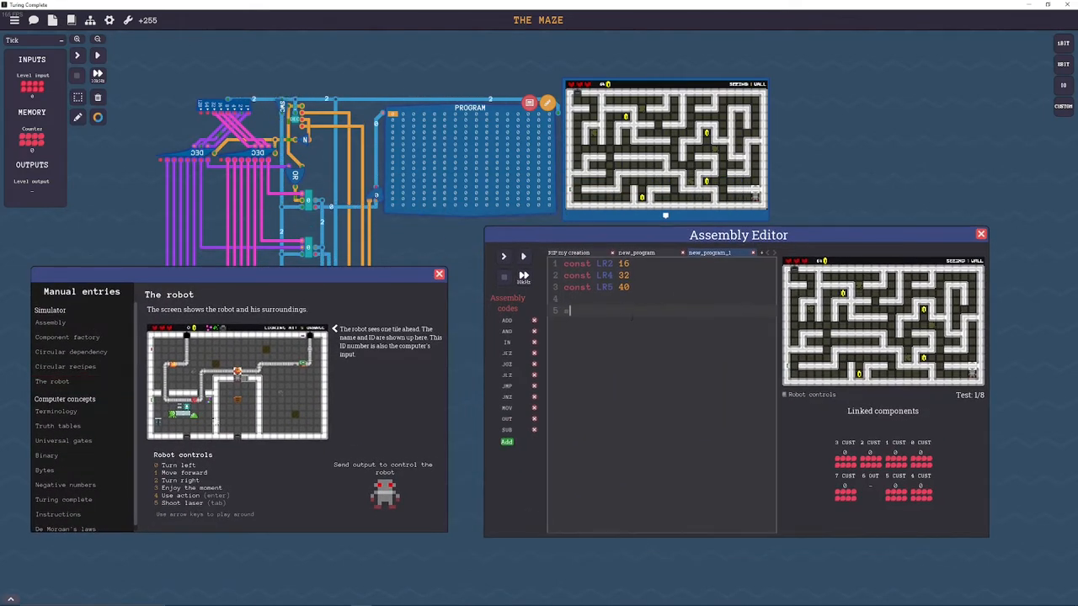
Step: Add the #LEFT IN REG4 comment, load 2 with MOV+5 #RIGHT IN REG5, then 1 with MOV+2
{"action": "type", "text": "wLEFT IN"}
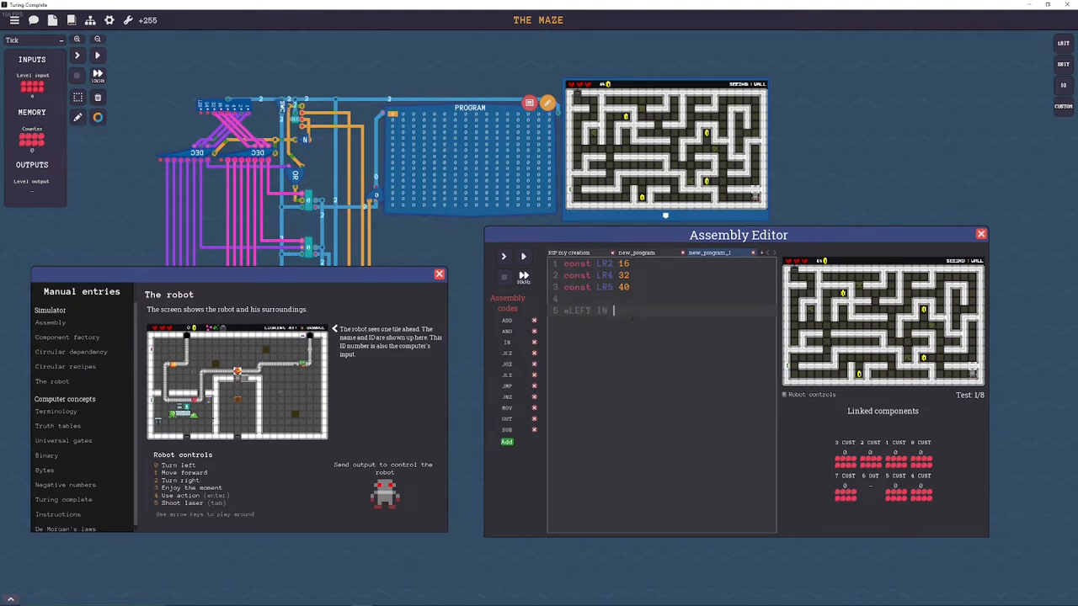
{"action": "type", "text": "REG4"}
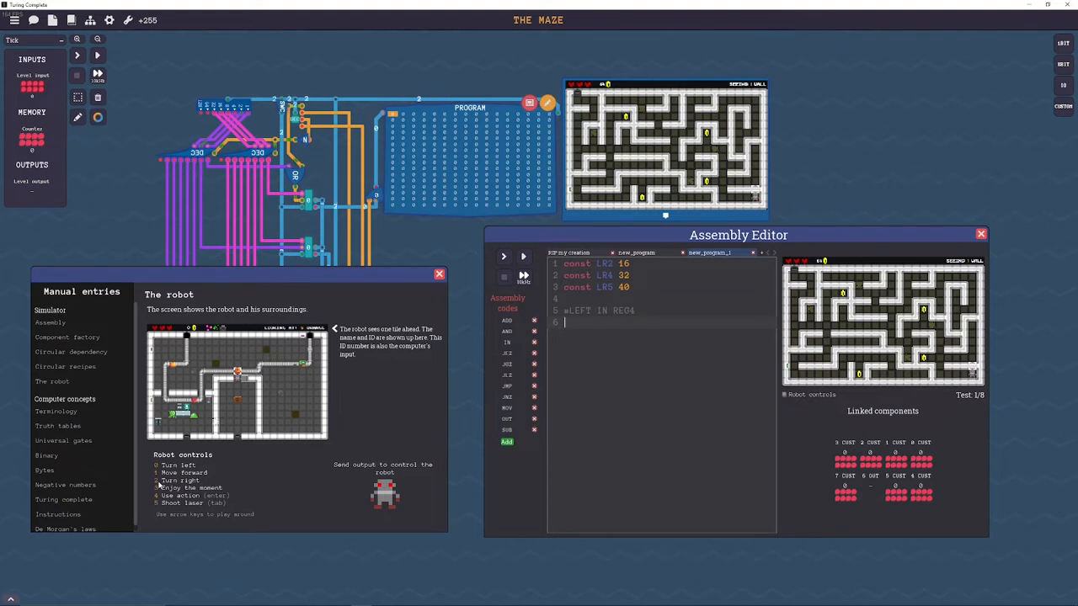
{"action": "type", "text": "2"}
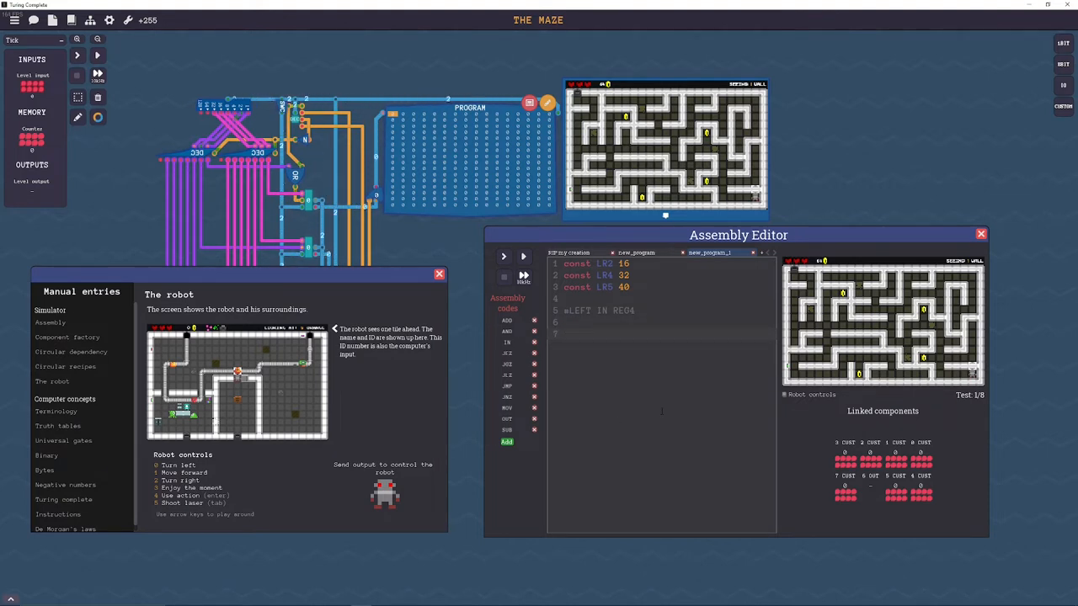
{"action": "type", "text": "MOV+5 #"}
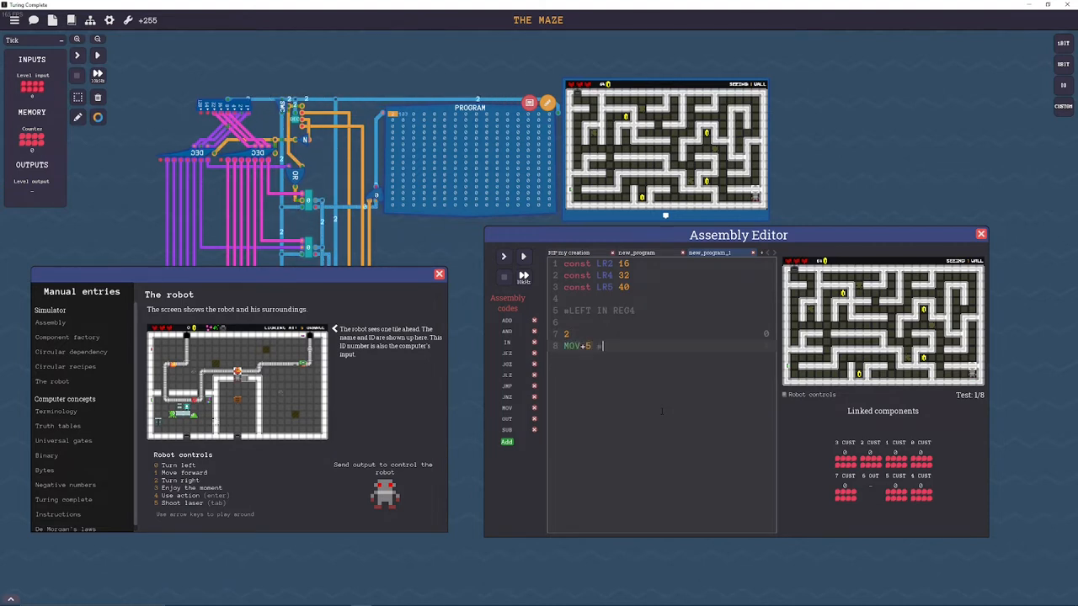
{"action": "type", "text": "RIGHT IN REG5"}
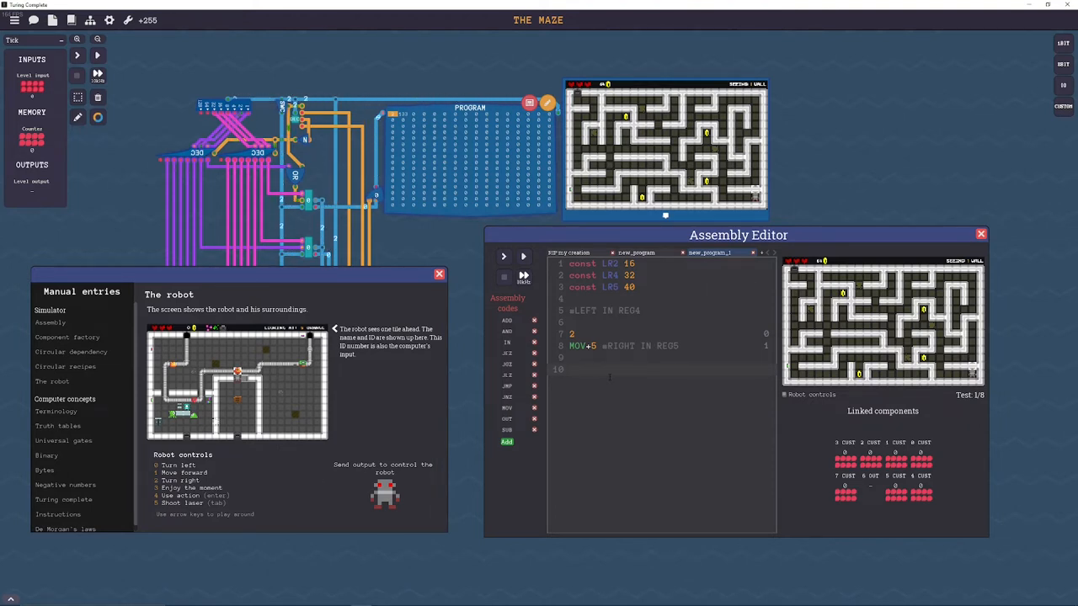
{"action": "type", "text": "MOV"}
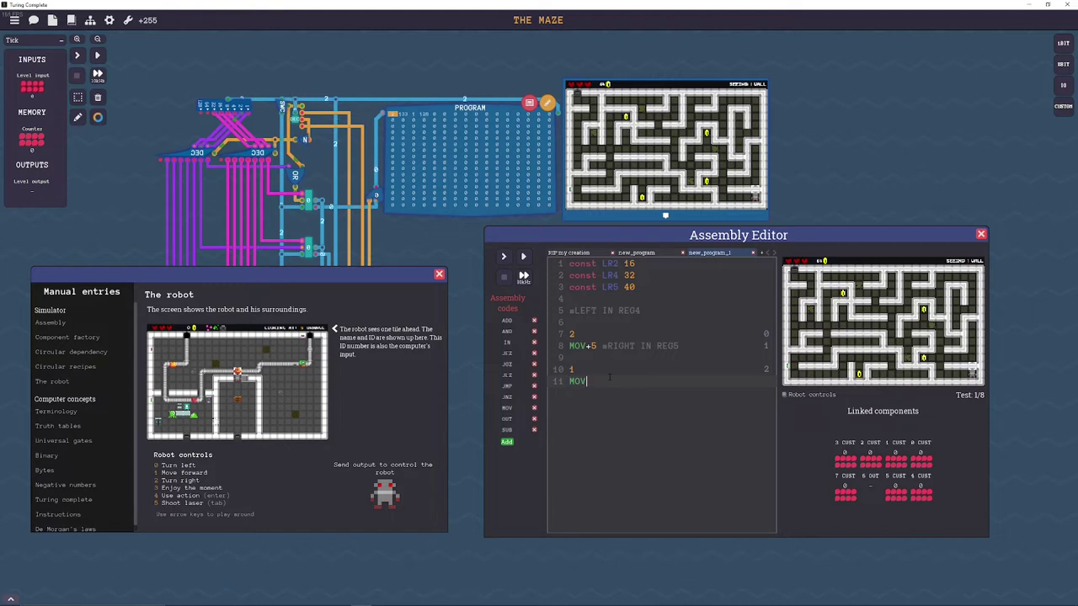
{"action": "type", "text": "+2"}
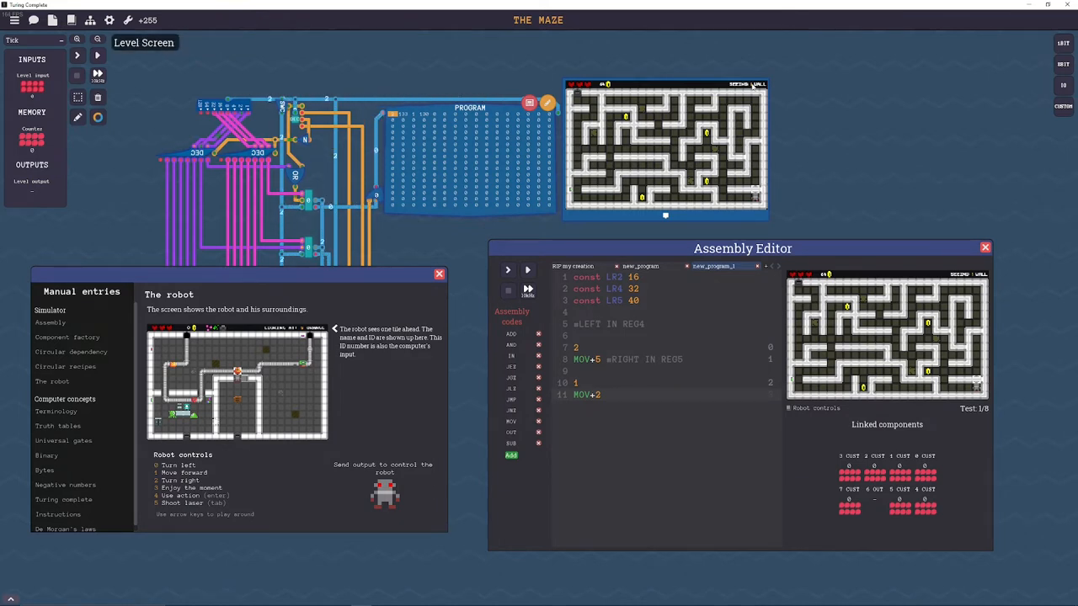
{"action": "mouse_move", "coordinate": [924, 152]}
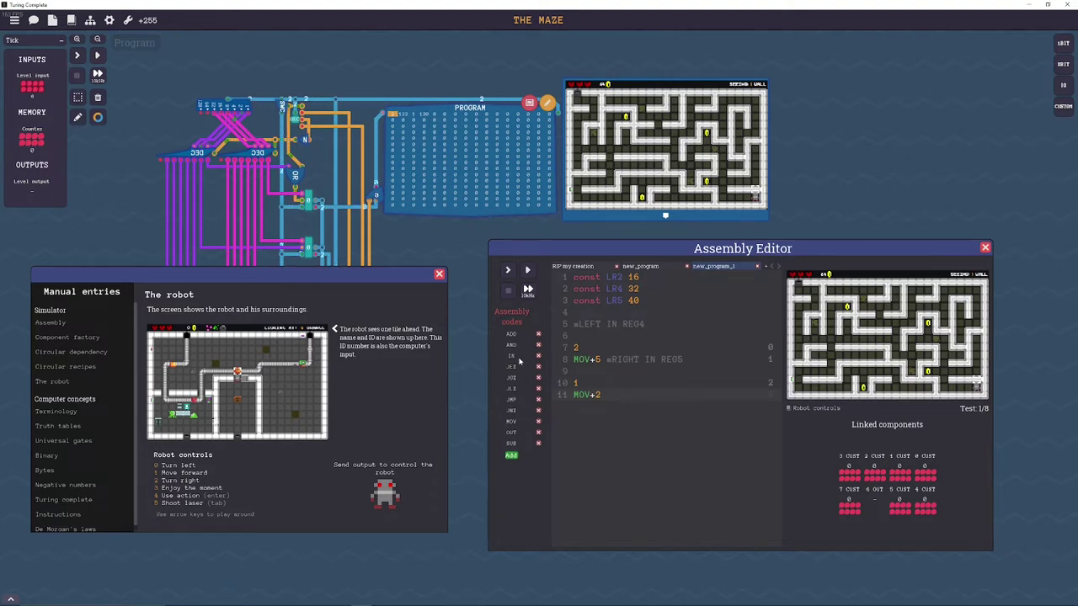
{"action": "mouse_move", "coordinate": [511, 420]}
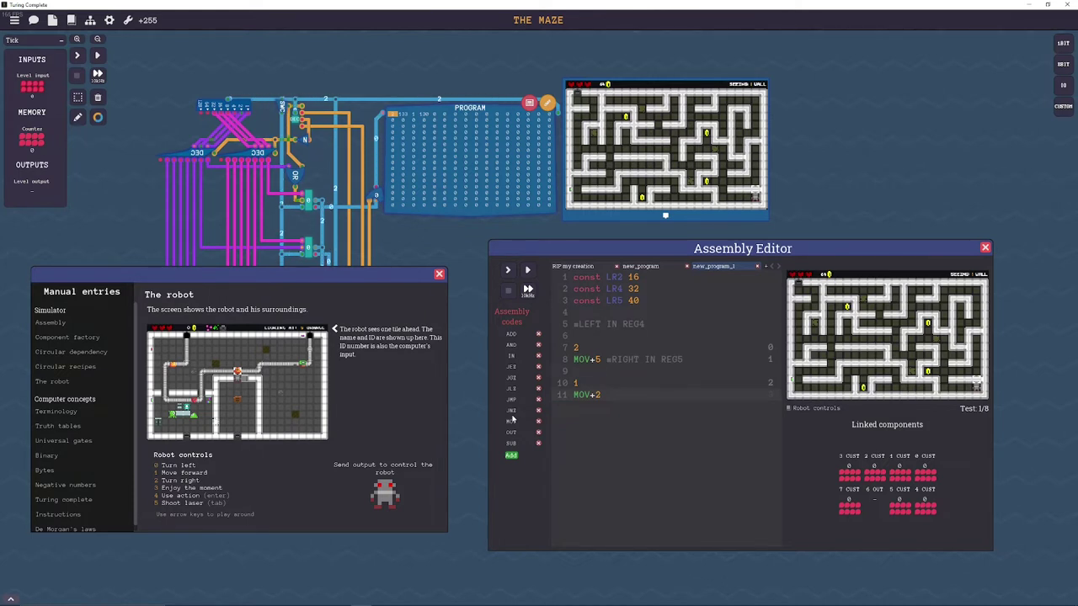
{"action": "mouse_move", "coordinate": [177, 455]}
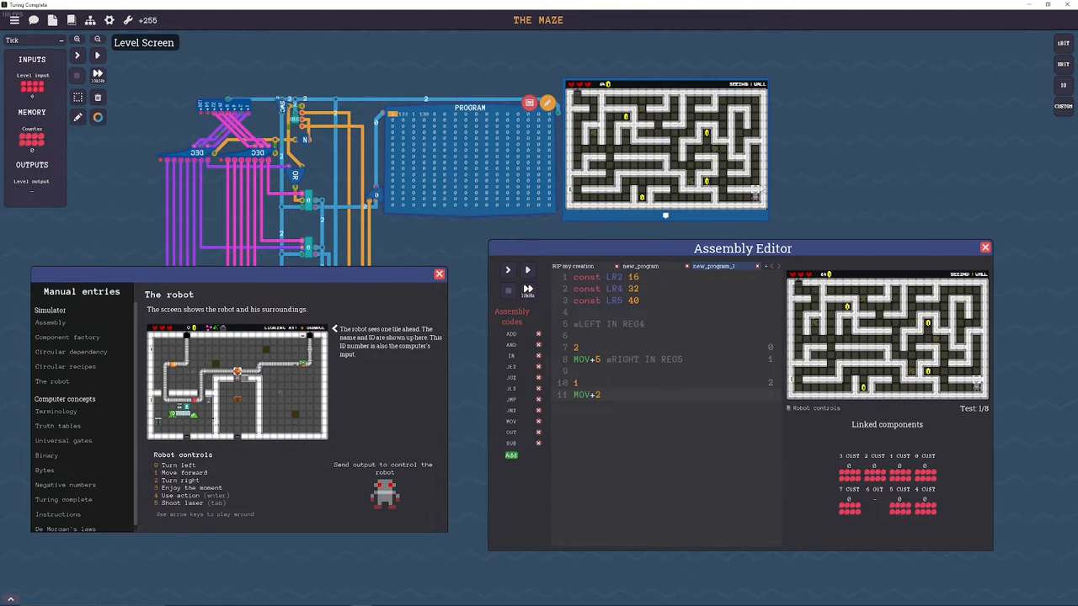
{"action": "mouse_move", "coordinate": [580, 98]}
{"action": "type", "text": " #"}
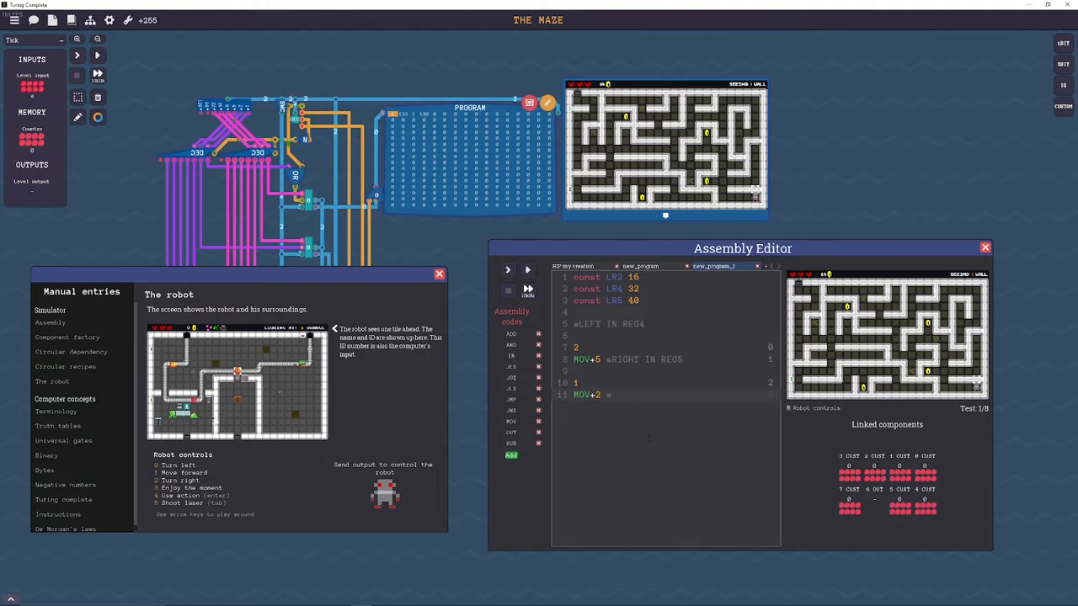
Step: Finish the FWD AND SUB IN REG2 comment and start label FIND_OPEN with MOV+IN+2 and SUB
{"action": "type", "text": "FWD AND SUB"}
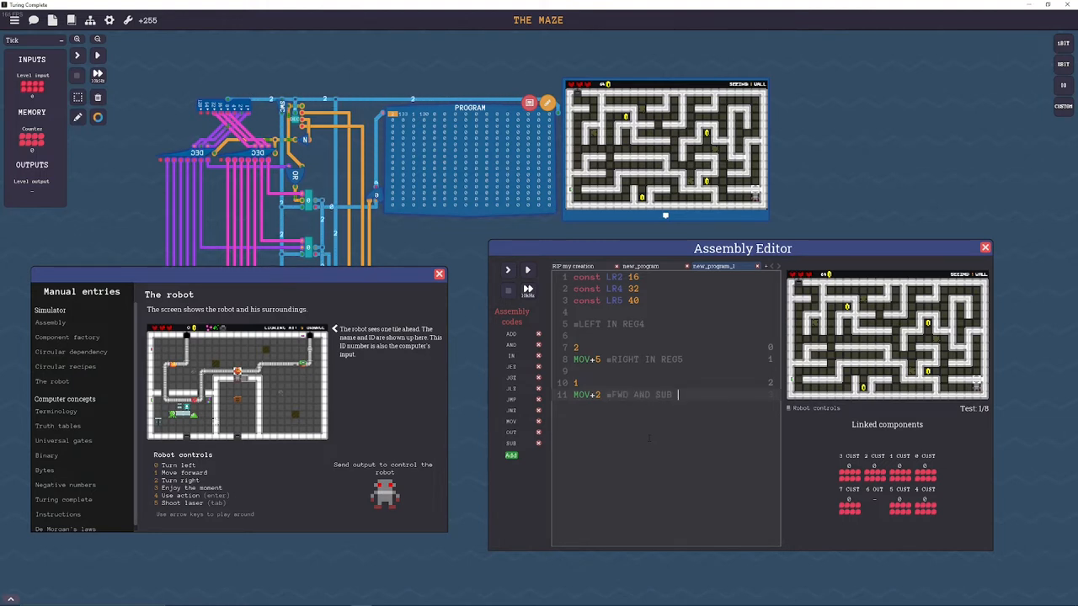
{"action": "type", "text": "IN REG2"}
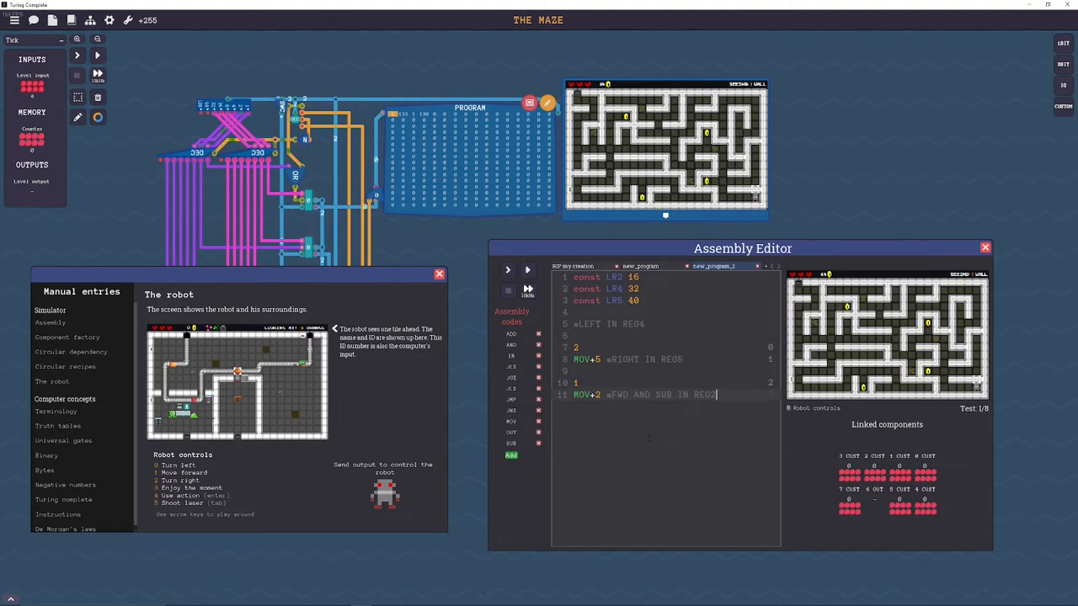
{"action": "key", "text": "Enter"}
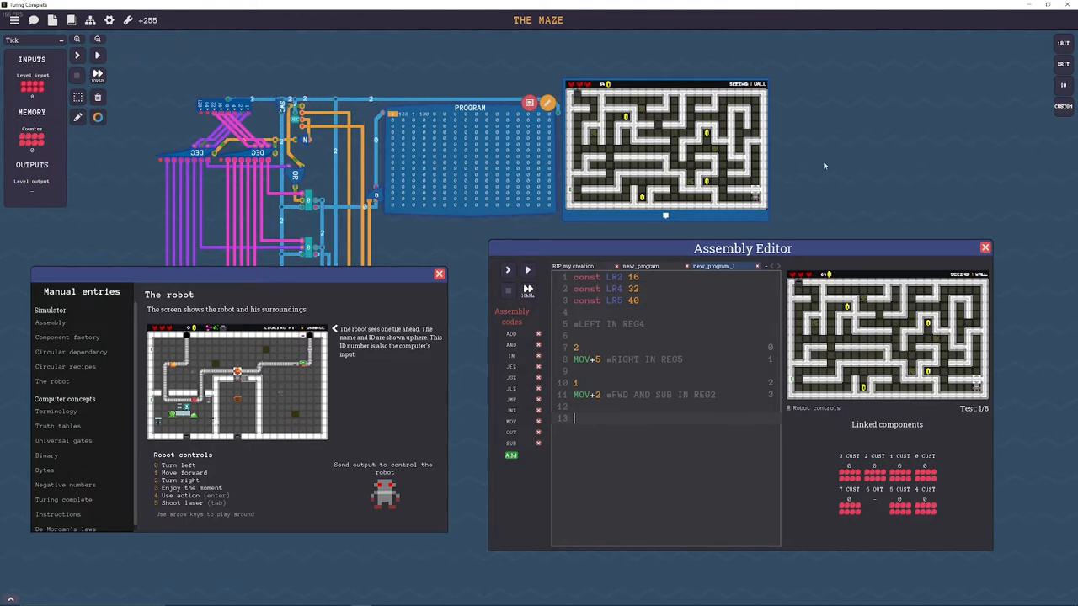
{"action": "type", "text": "label"}
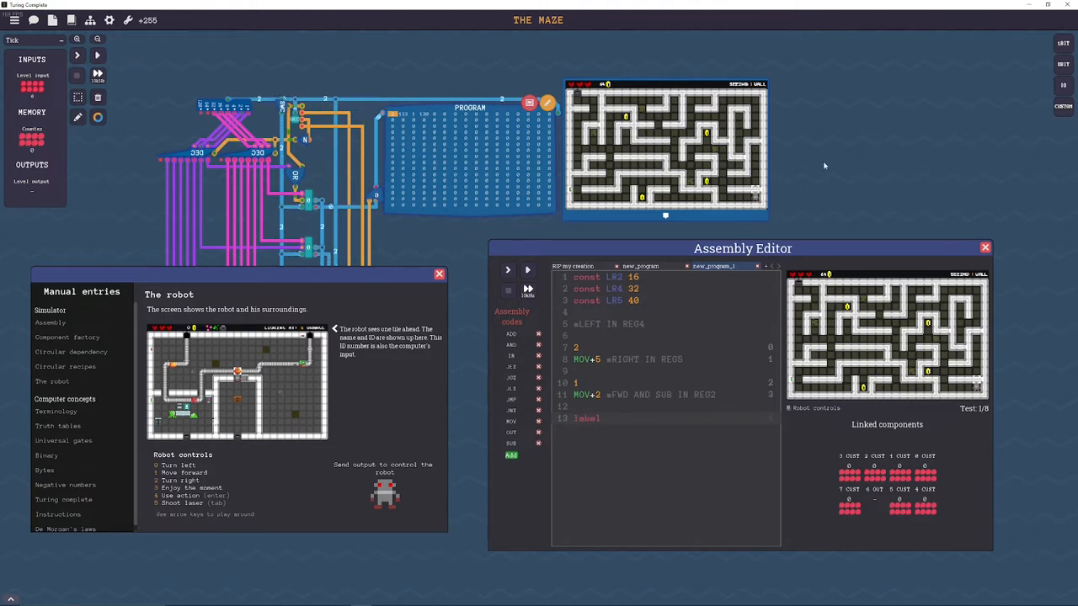
{"action": "type", "text": "FIND_"}
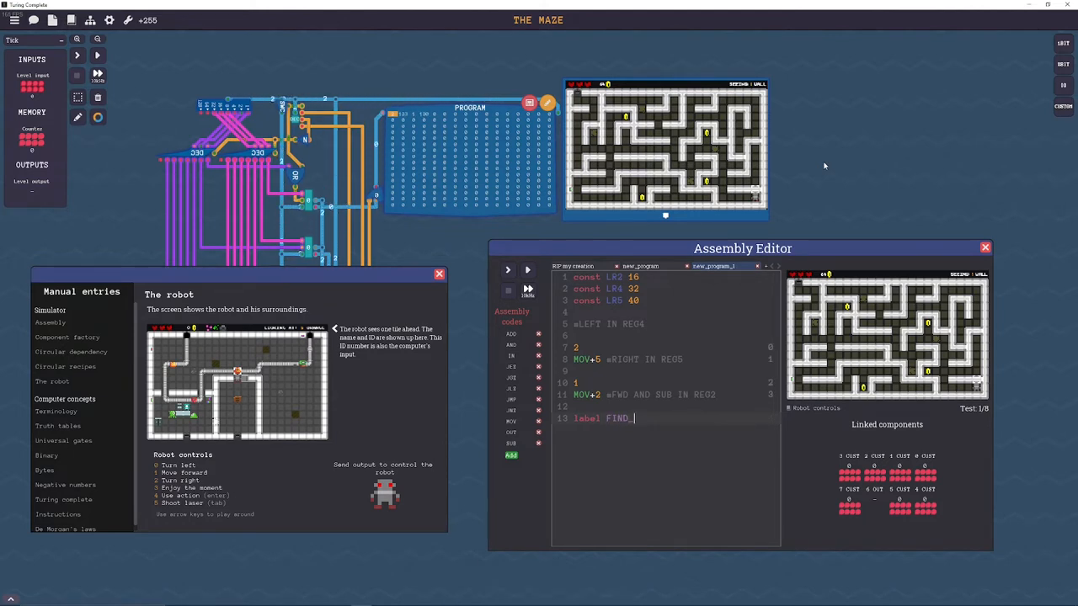
{"action": "type", "text": "OPEN"}
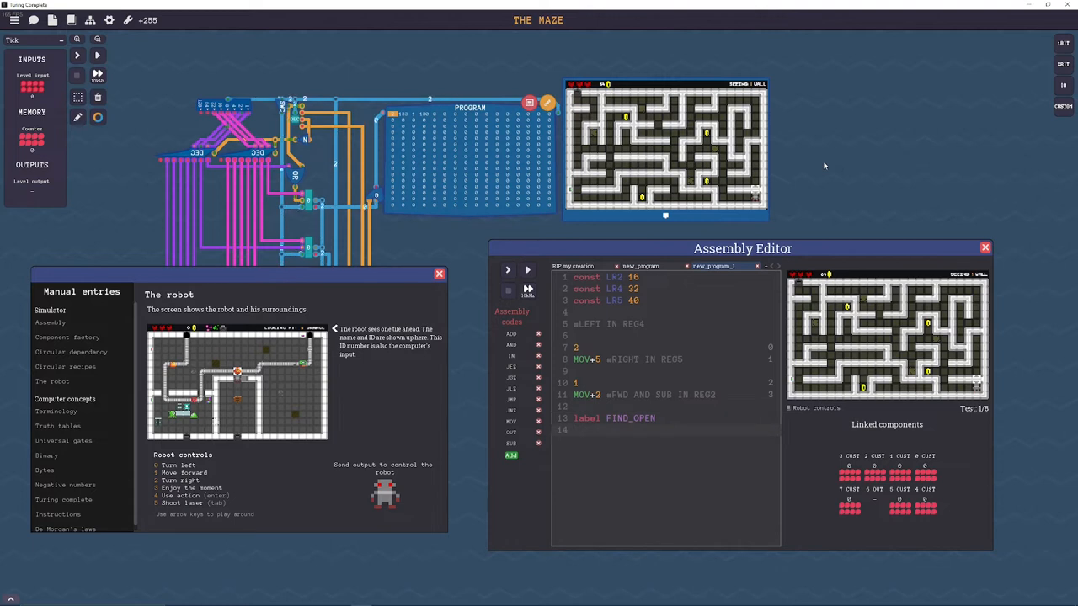
{"action": "type", "text": "MOV"}
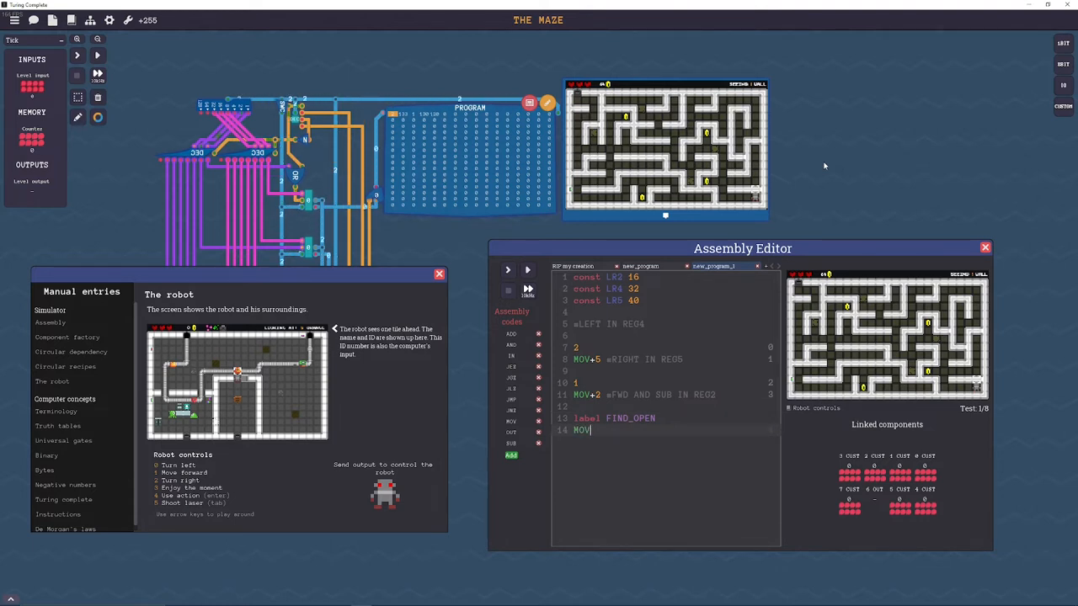
{"action": "type", "text": "+IN"}
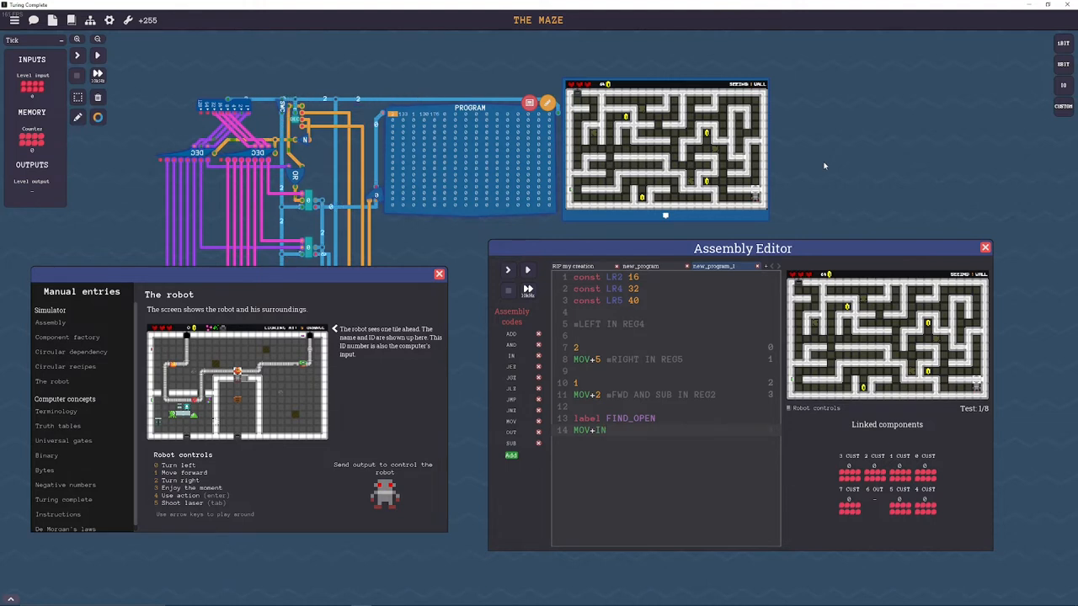
{"action": "type", "text": "+2"}
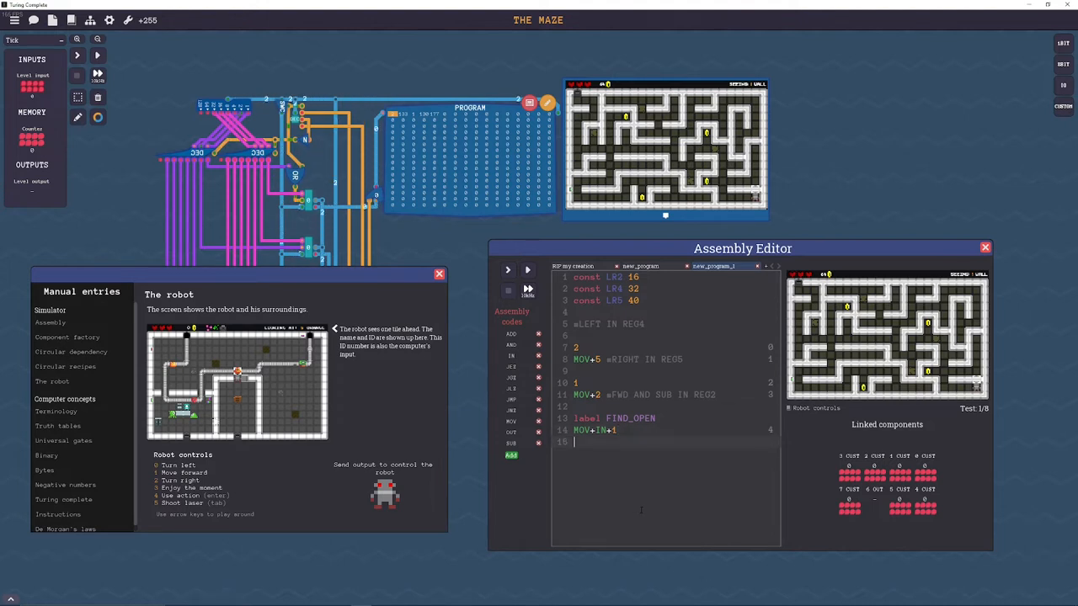
{"action": "type", "text": "SUB"}
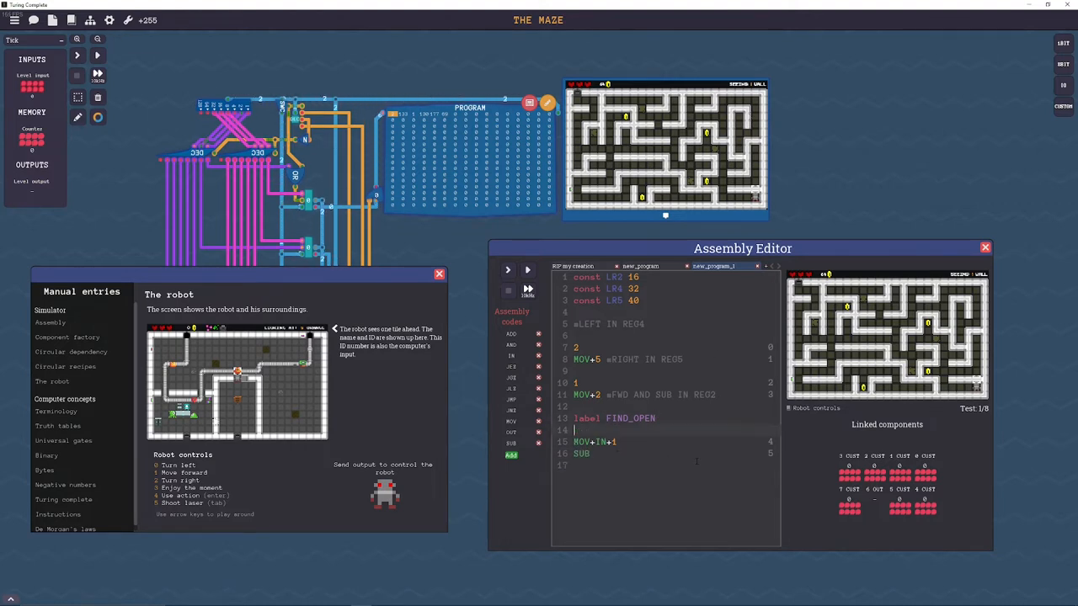
Step: Add MOV+LR5+OUT and the FIND_OPEN JEZ jump, then step the program once
{"action": "type", "text": "MOV+"}
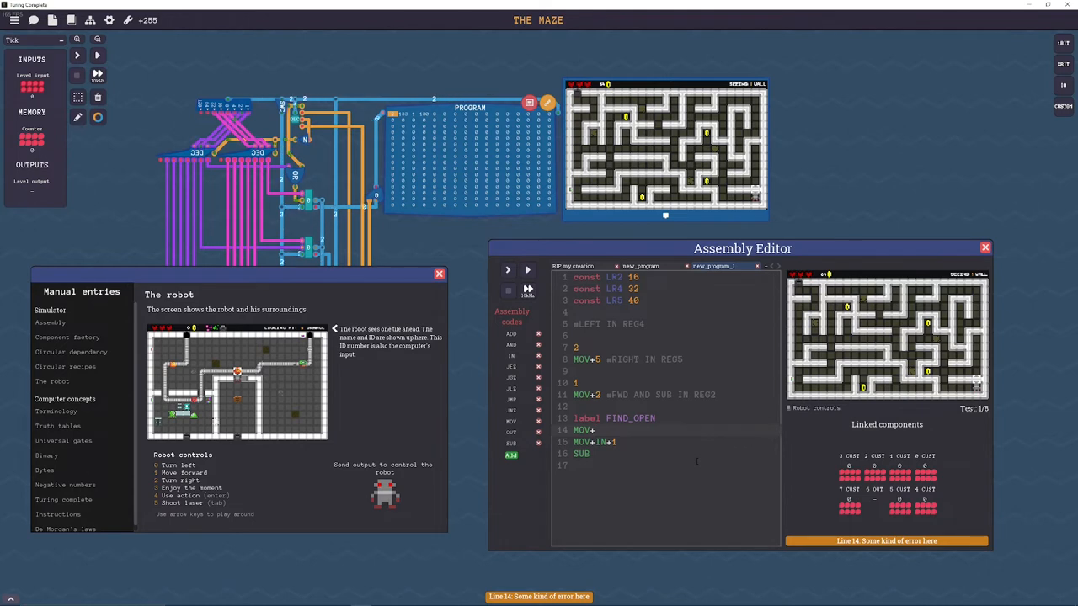
{"action": "type", "text": "LR5+OUT"}
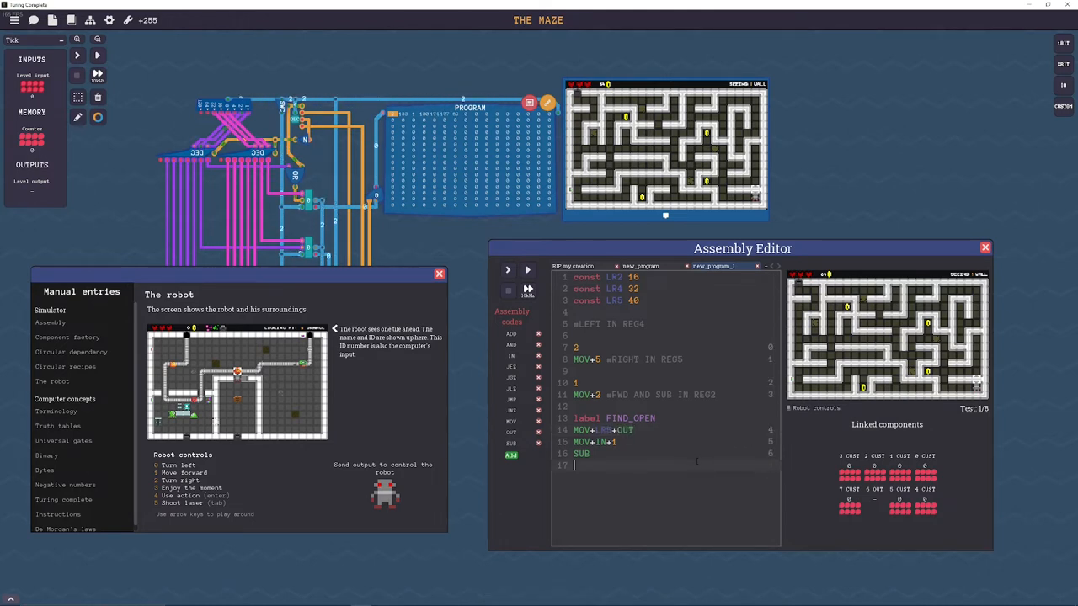
{"action": "type", "text": "FIN"}
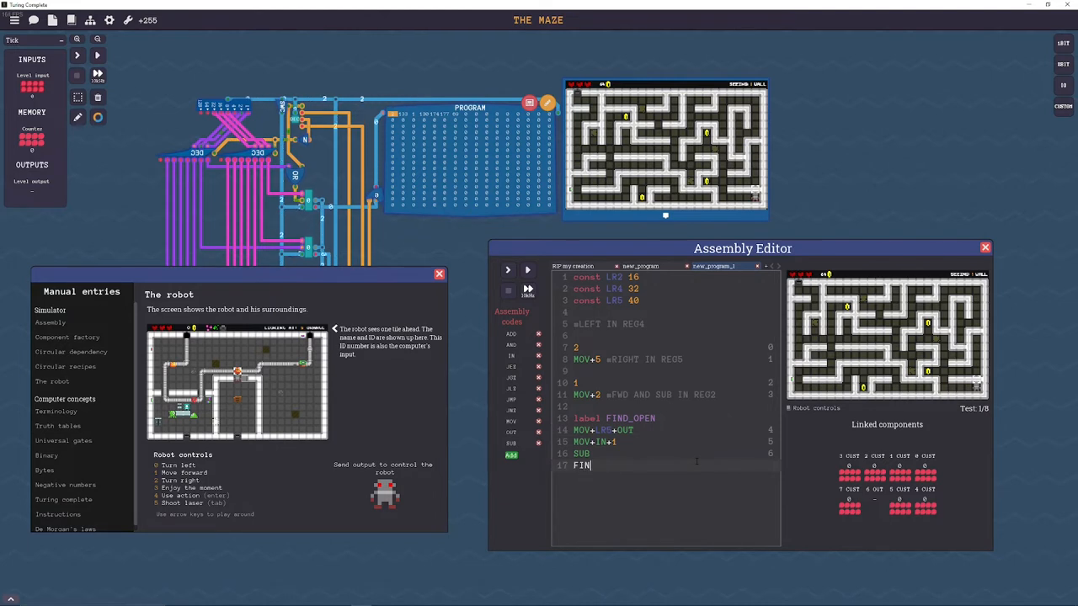
{"action": "type", "text": "D_"}
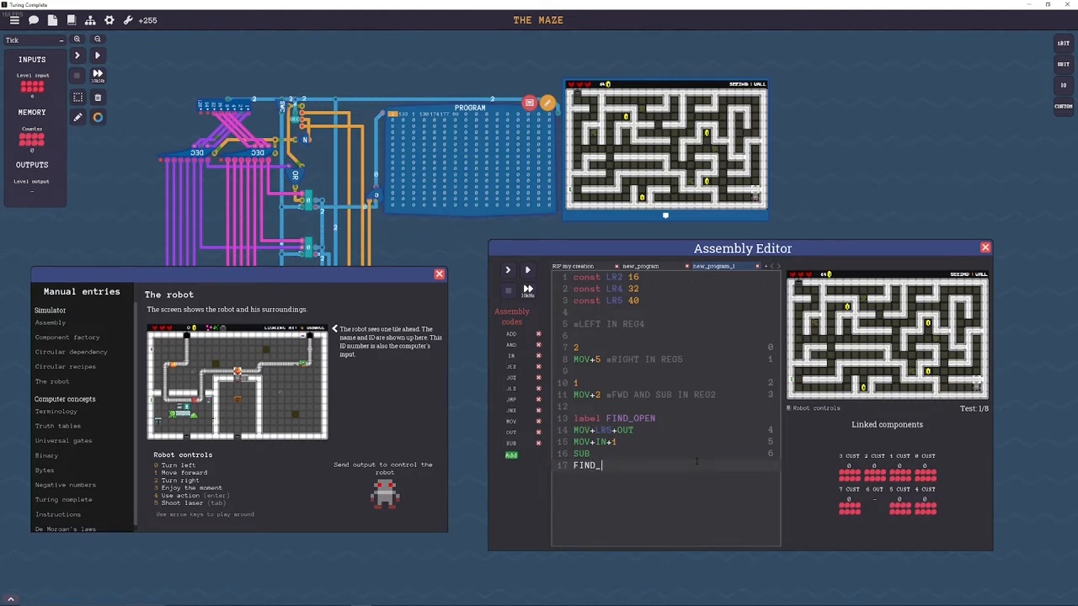
{"action": "type", "text": "OPEN"}
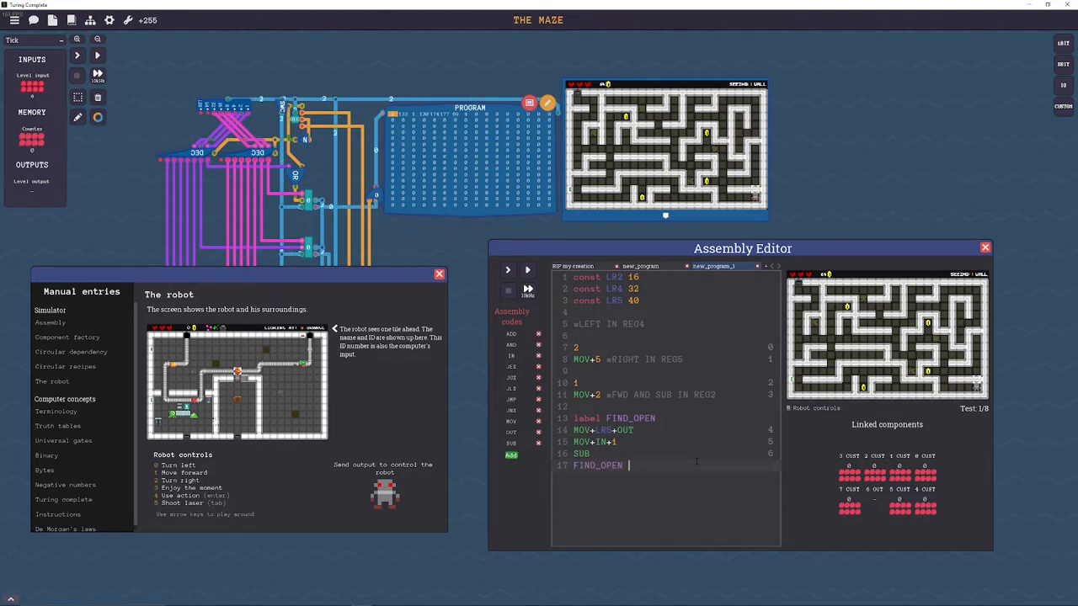
{"action": "type", "text": "JEZ"}
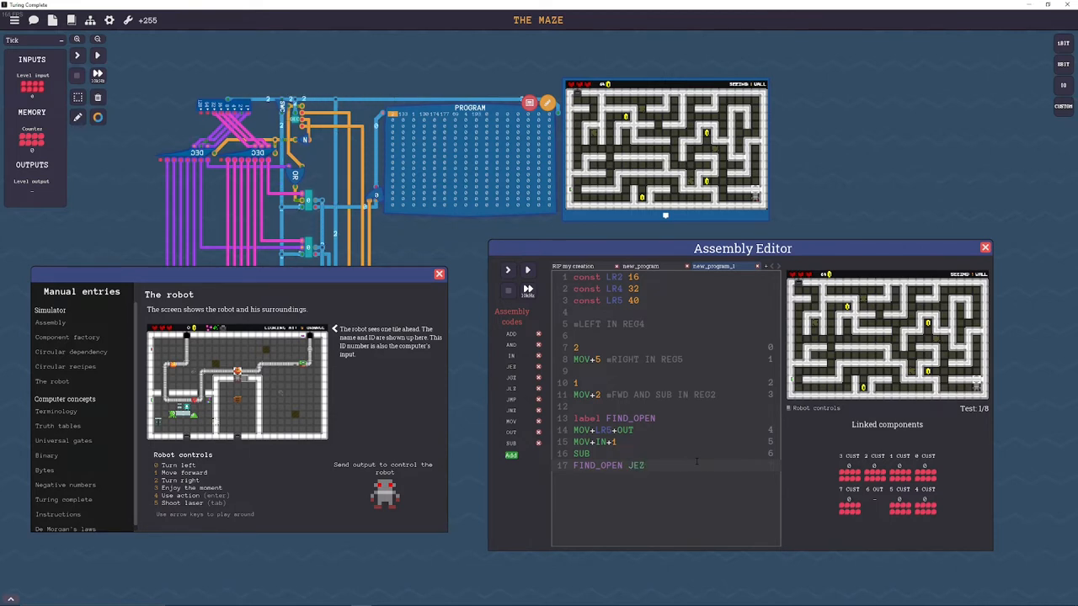
{"action": "mouse_move", "coordinate": [77, 55]}
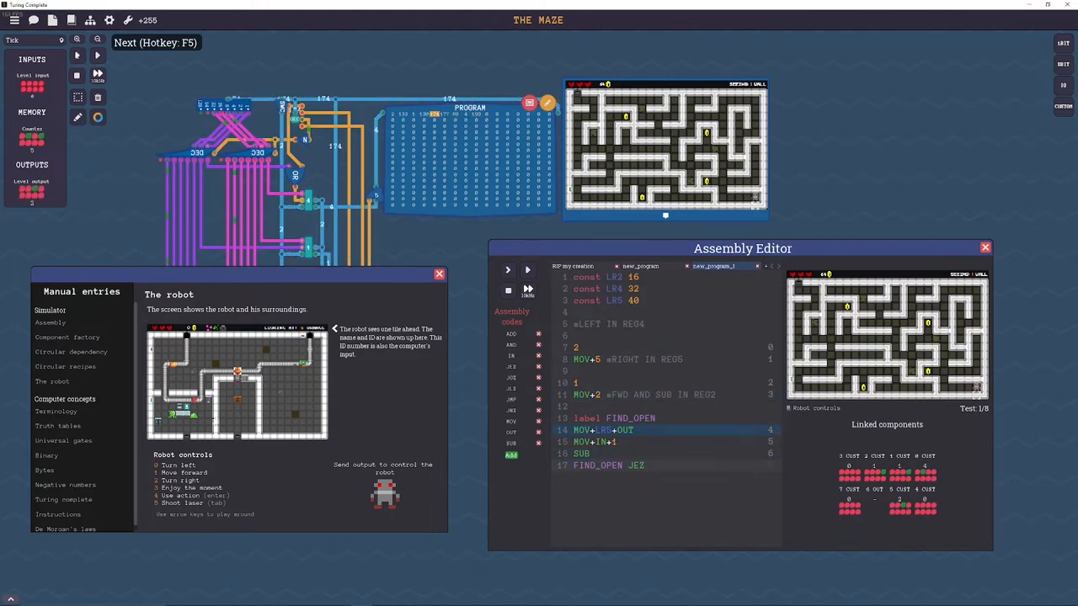
{"action": "left_click", "coordinate": [77, 56]}
{"action": "type", "text": "label M"}
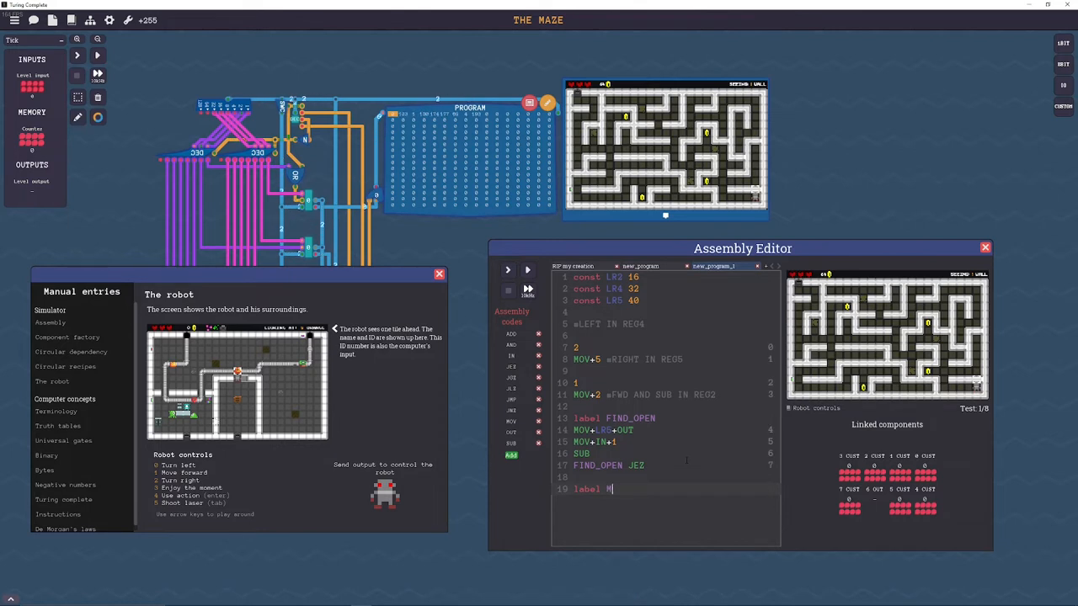
Step: Write the MOVE loop body: MOV LR5+OUT, MOV+IN+1 and SUB
{"action": "type", "text": "OVE"}
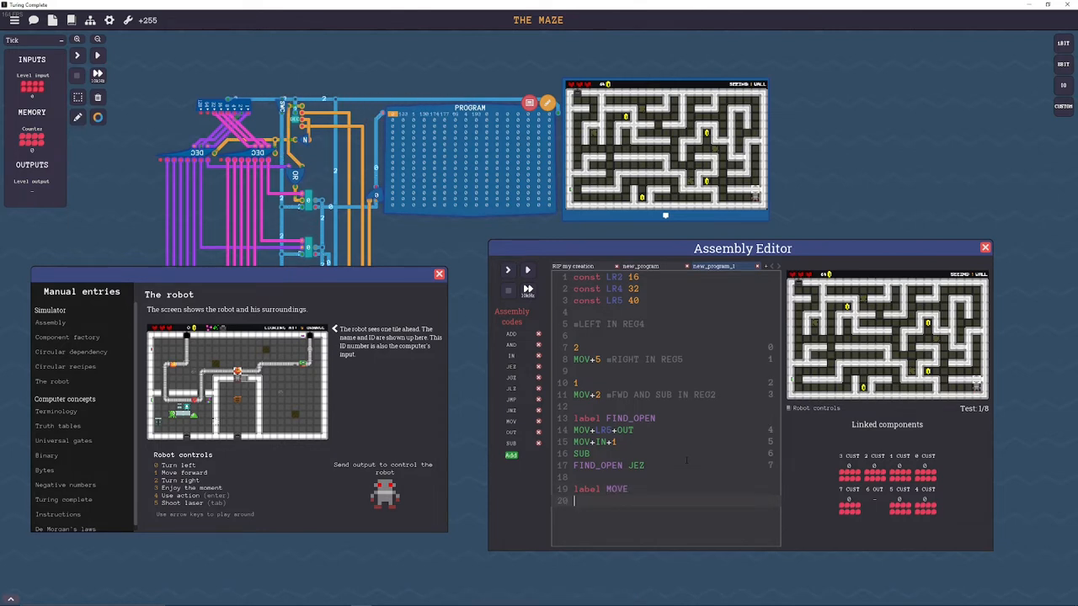
{"action": "type", "text": "MOV+LR2+OUT"}
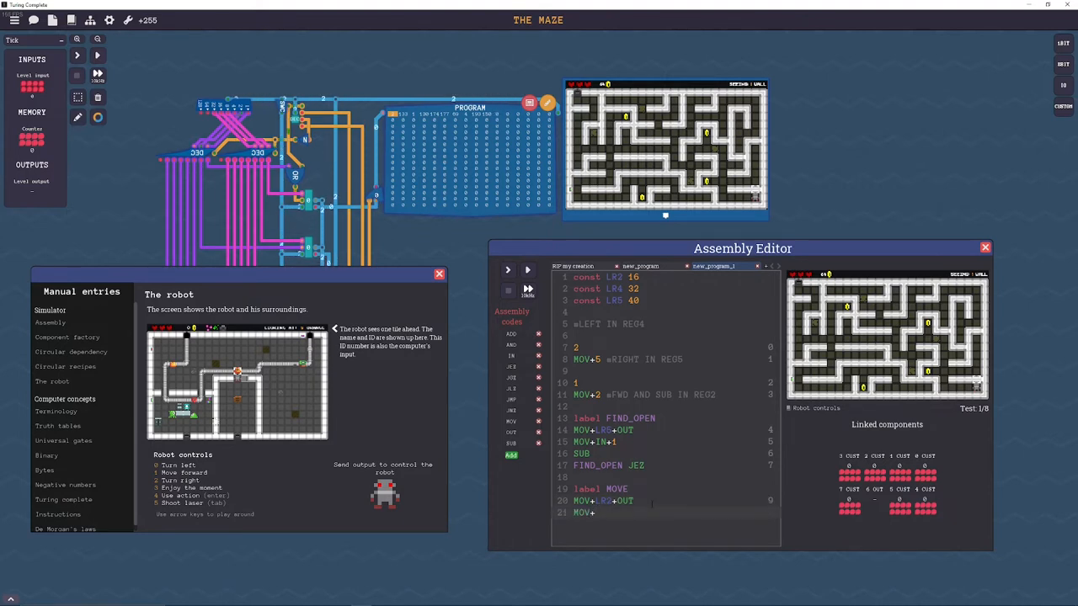
{"action": "type", "text": "LR5"}
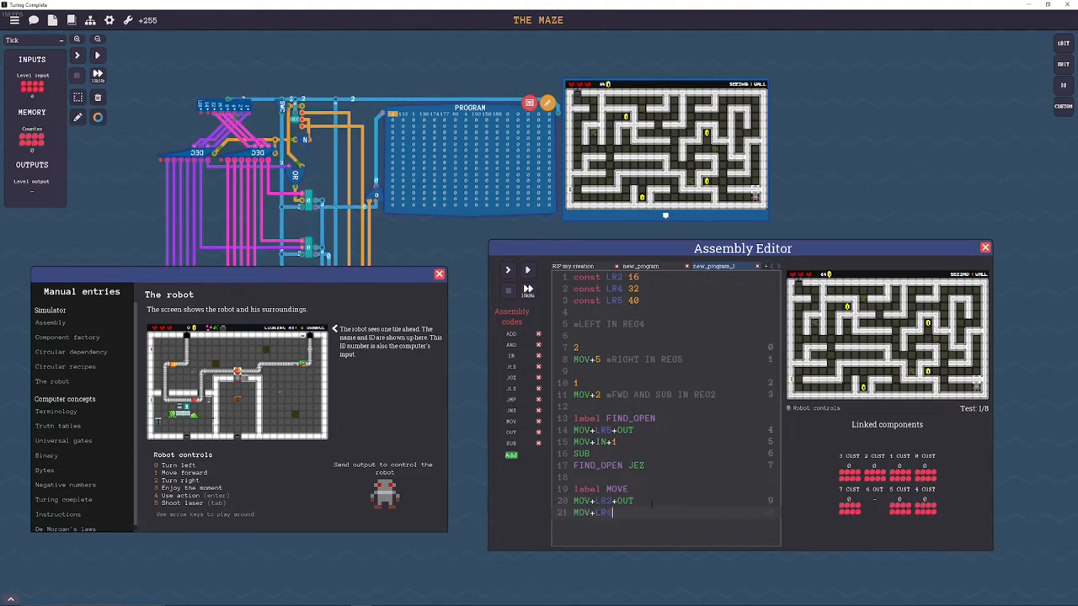
{"action": "type", "text": "+OUT"}
{"action": "type", "text": "MOV"}
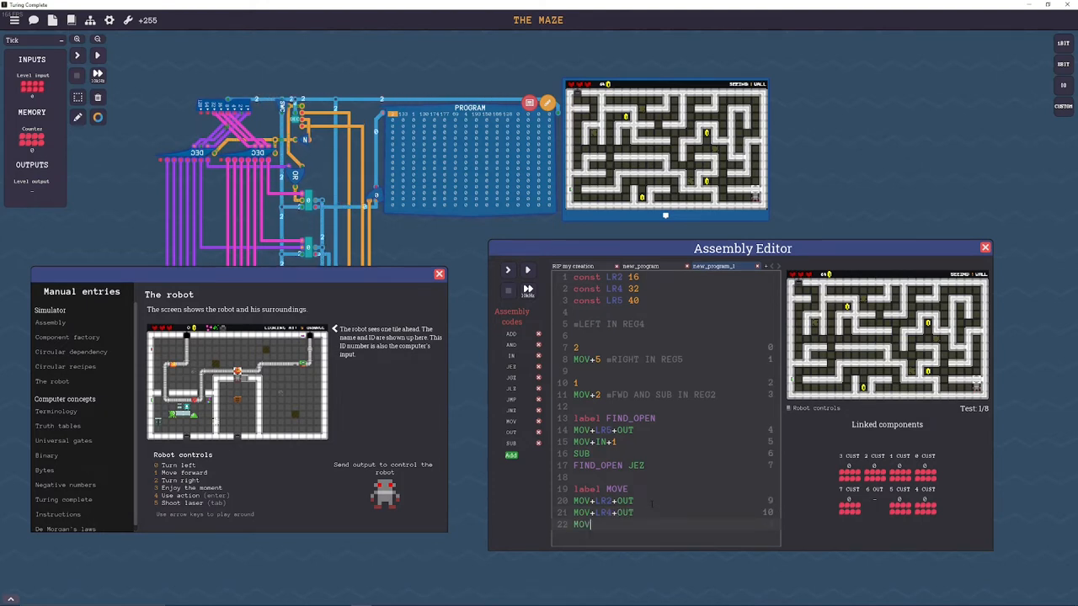
{"action": "type", "text": "+IN+"}
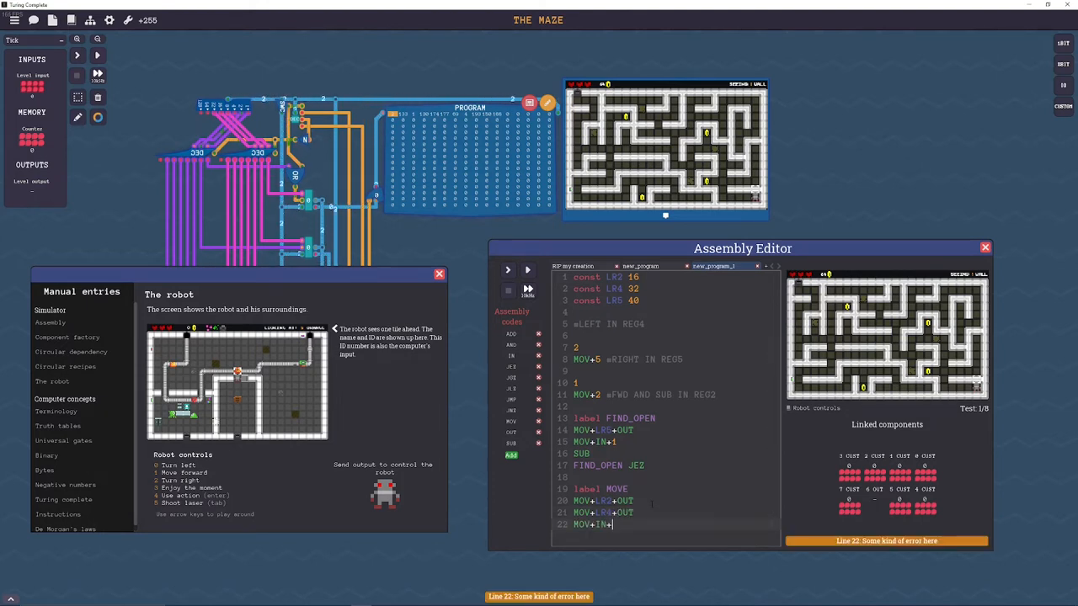
{"action": "type", "text": "SUB"}
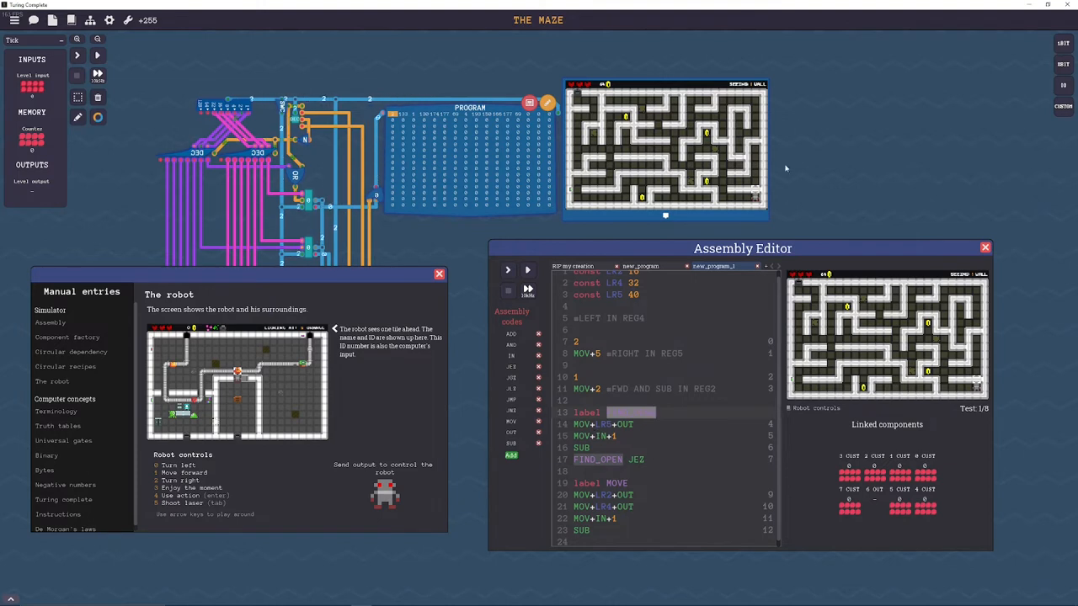
{"action": "mouse_move", "coordinate": [819, 203]}
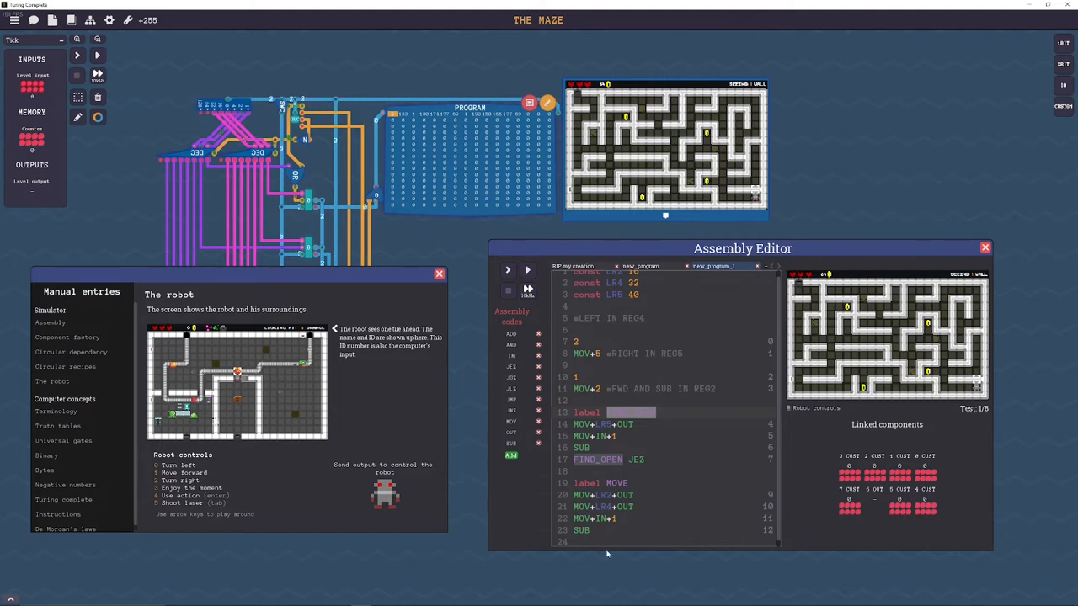
Step: End the MOVE loop with FIND_OPEN JEZ and a MOVE JMP back to its start
{"action": "type", "text": "FIND_OPEN"}
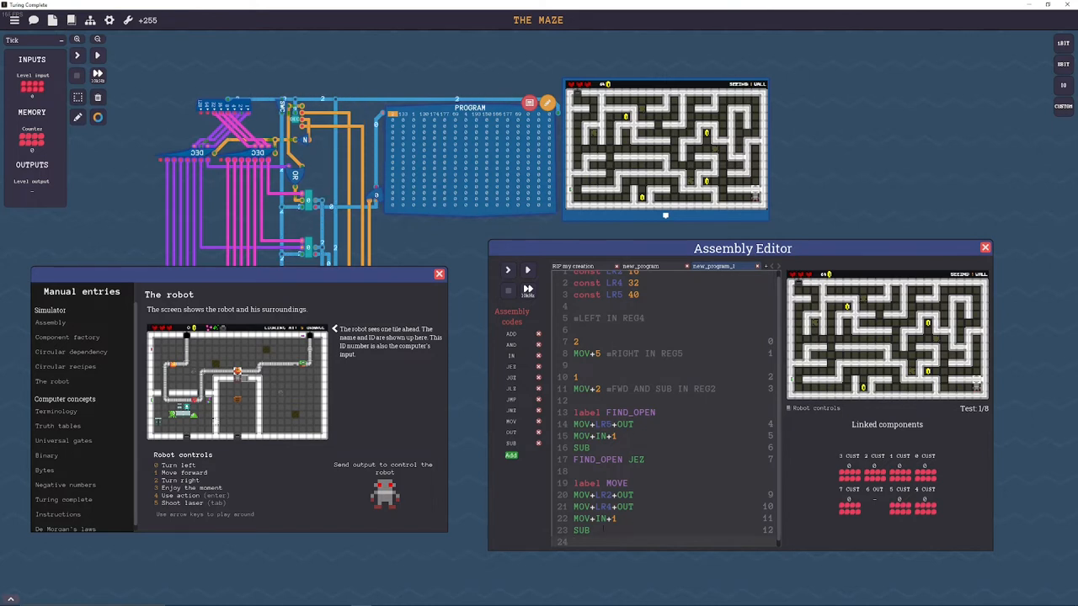
{"action": "type", "text": "FIND_OPEN JEZ"}
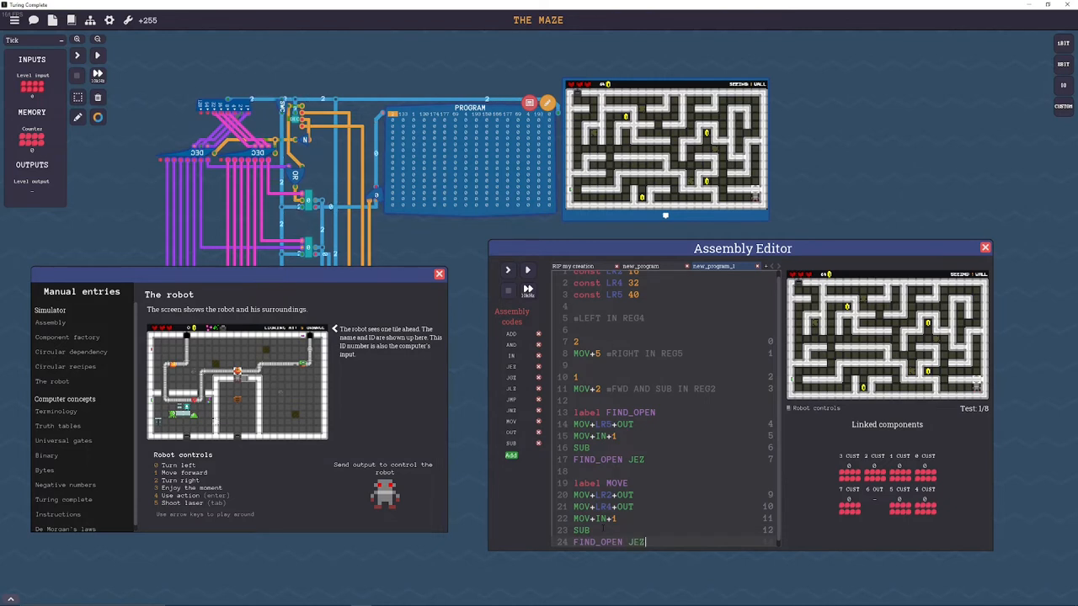
{"action": "scroll", "scroll_direction": "down", "scroll_amount": 3}
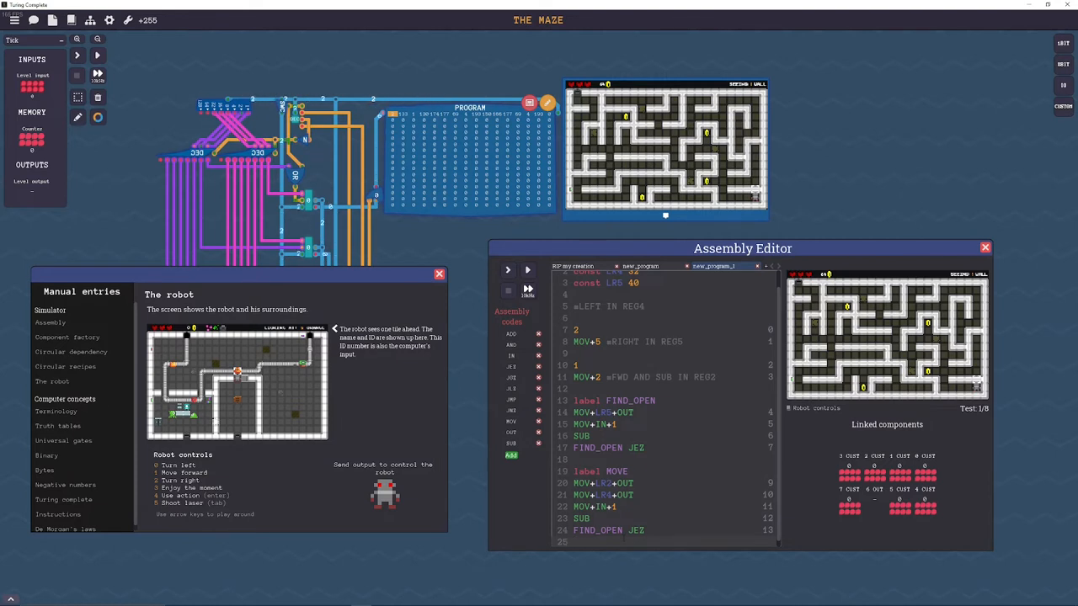
{"action": "type", "text": "MOVE JMP"}
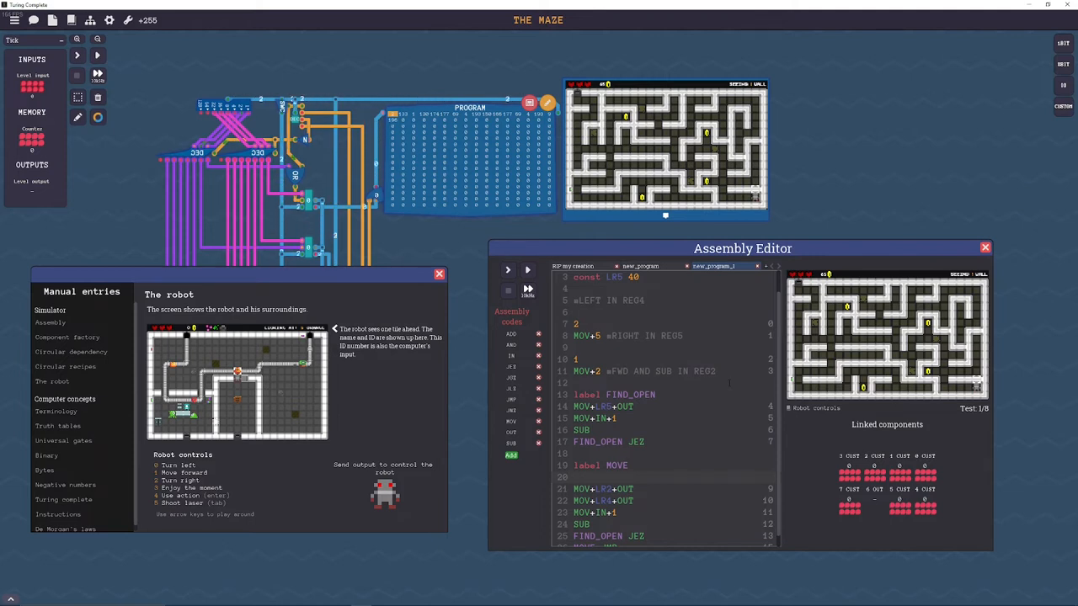
Step: Replace the partial MOV under label MOVE with 4 so the loop outputs 4 first
{"action": "type", "text": "MOV"}
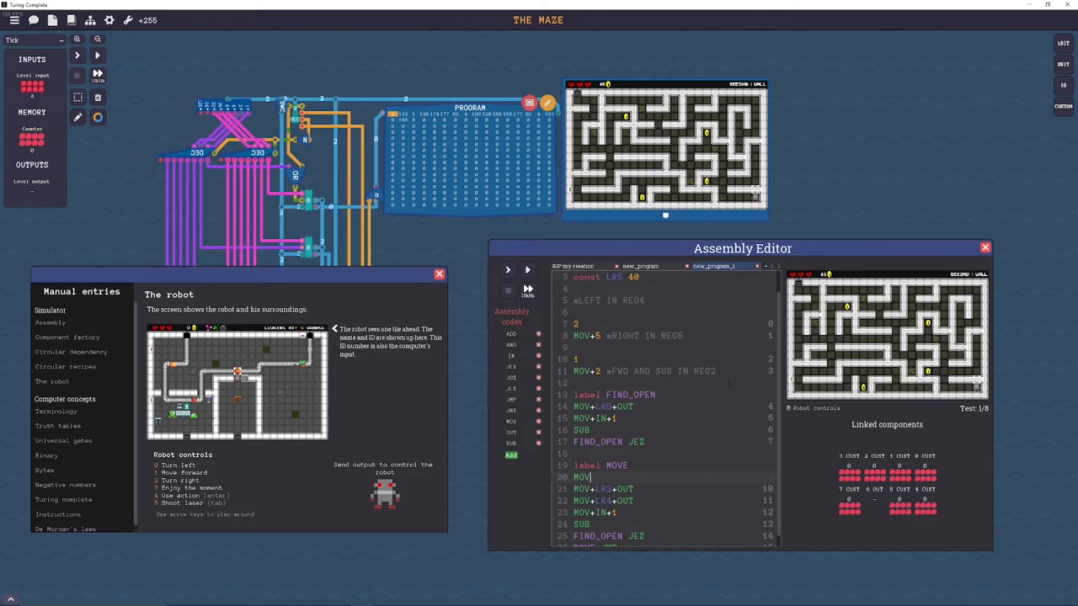
{"action": "key", "text": "Backspace"}
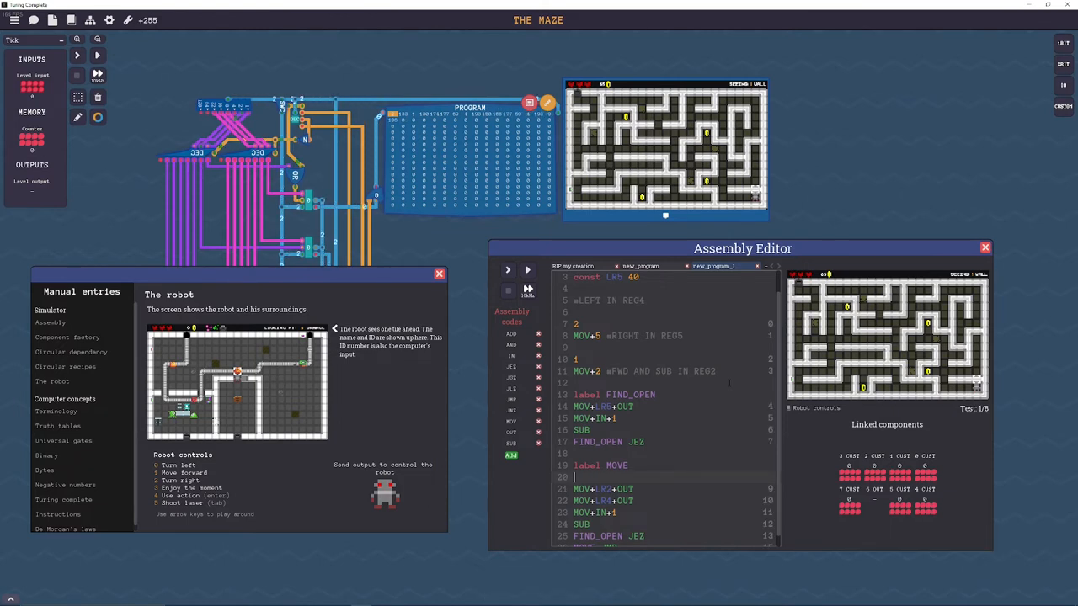
{"action": "type", "text": "4"}
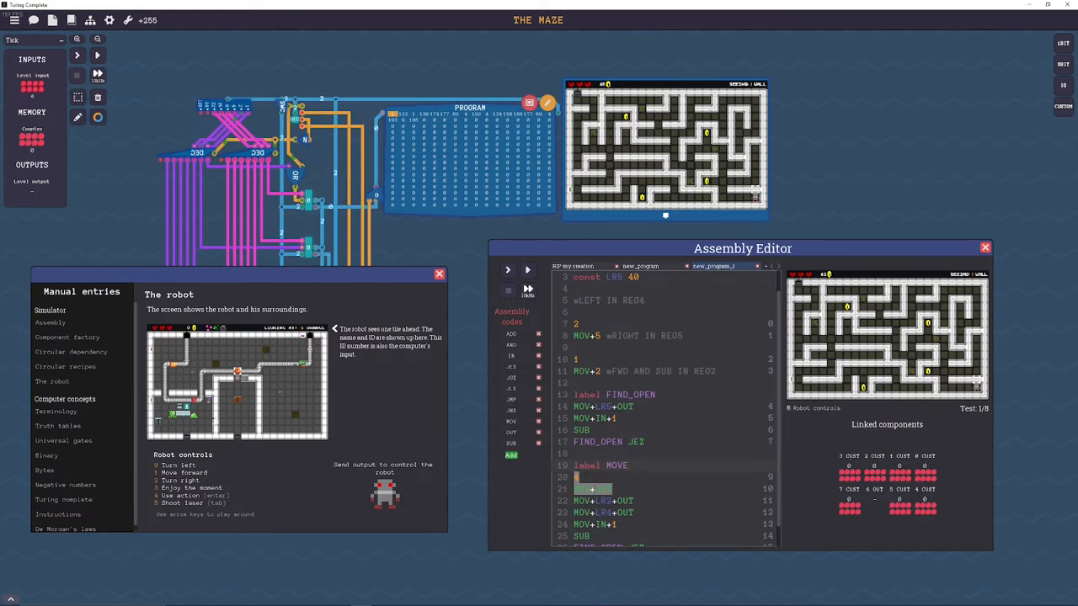
{"action": "type", "text": "4"}
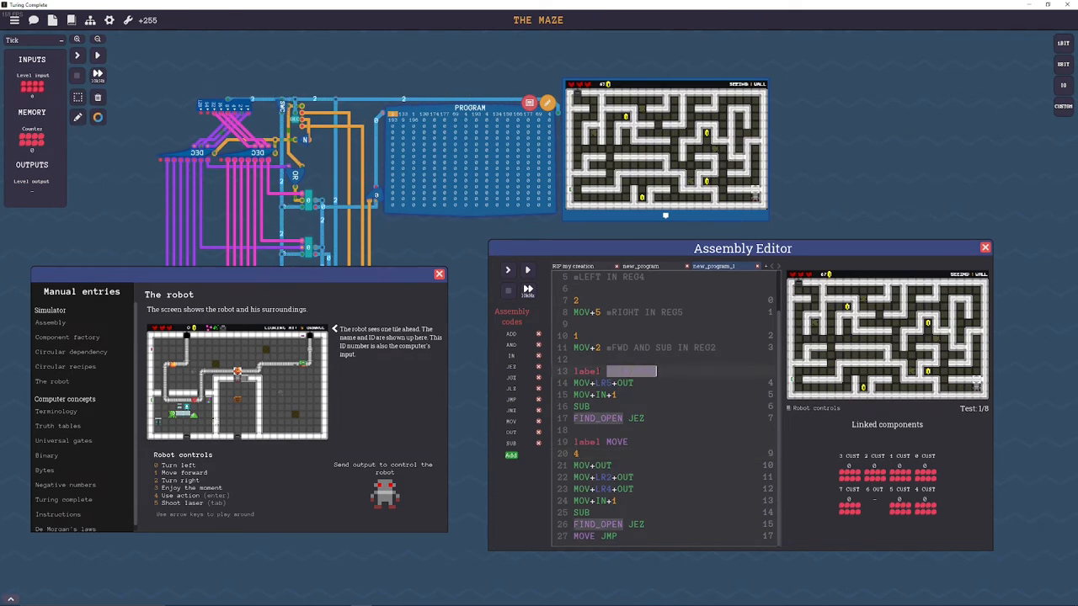
Step: Put FIND_OPEN on its own line above JEZ and MOVE above JMP
{"action": "type", "text": "FIND_OPEN"}
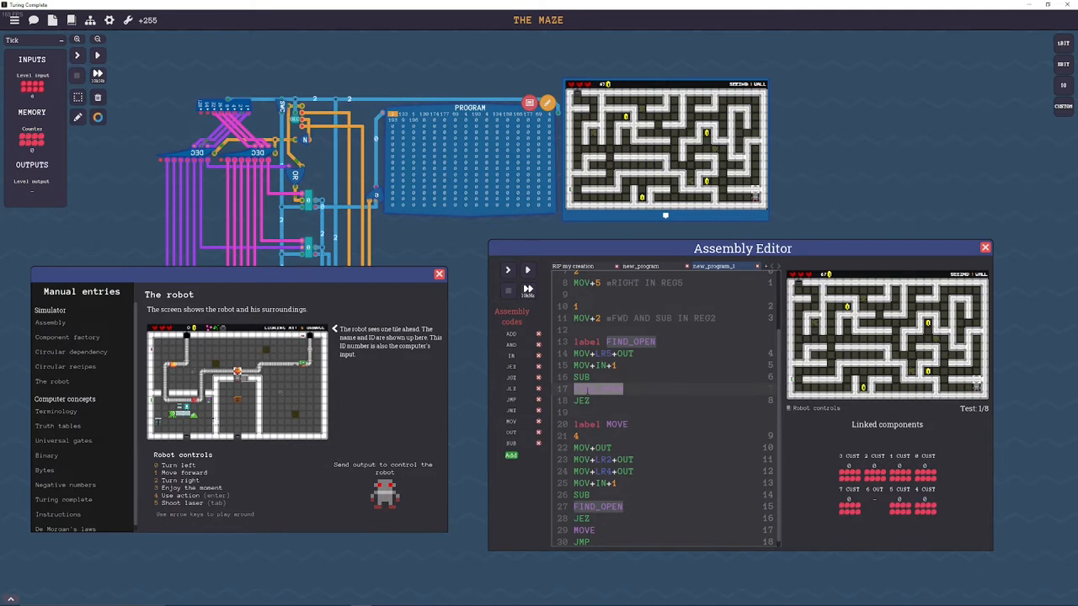
{"action": "type", "text": "FIND_OPEN"}
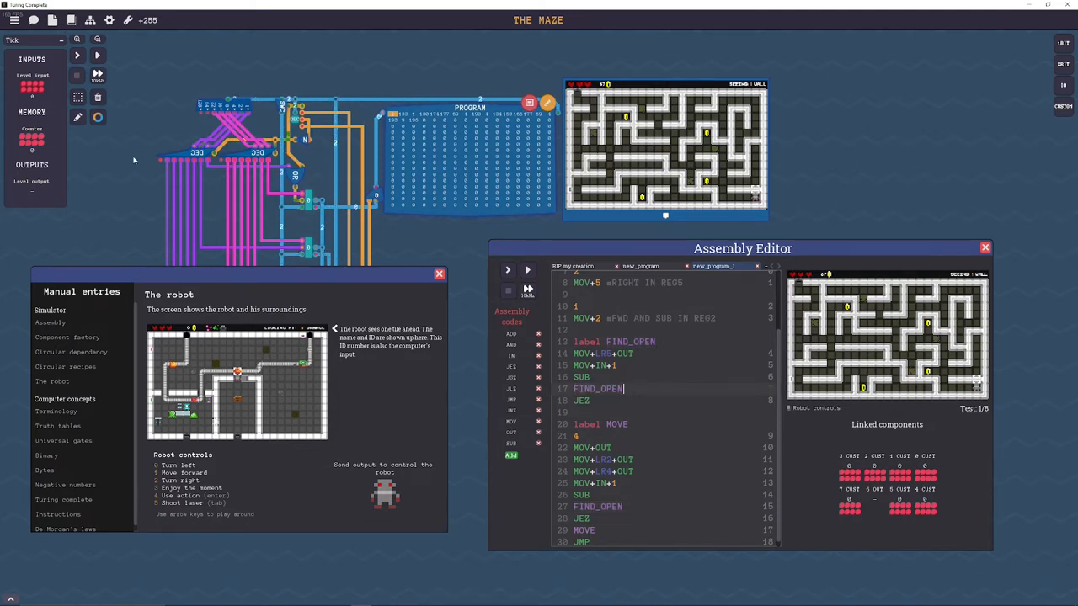
Step: Step the program forward two instructions with Next
{"action": "left_click", "coordinate": [76, 57]}
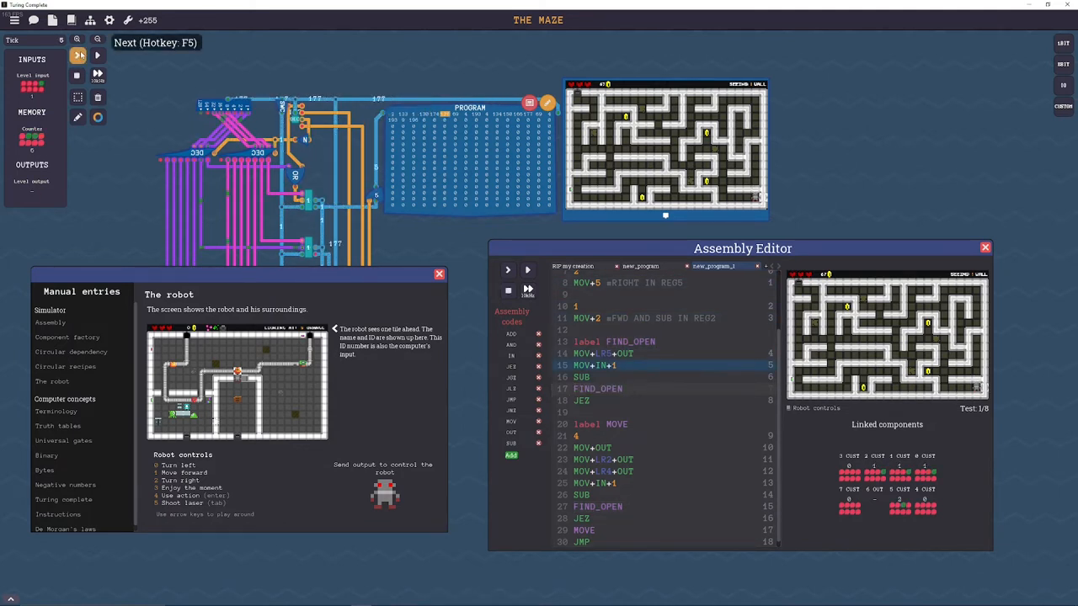
{"action": "left_click", "coordinate": [97, 57]}
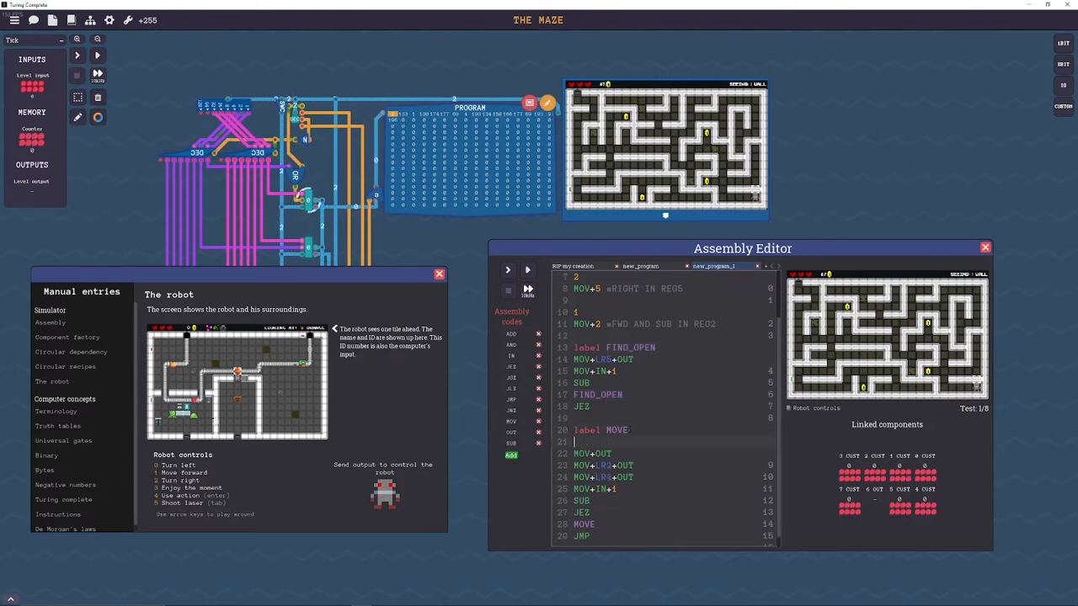
Step: Type FIND_OPEN on the empty line under label MOVE
{"action": "type", "text": "FIND_OPEN"}
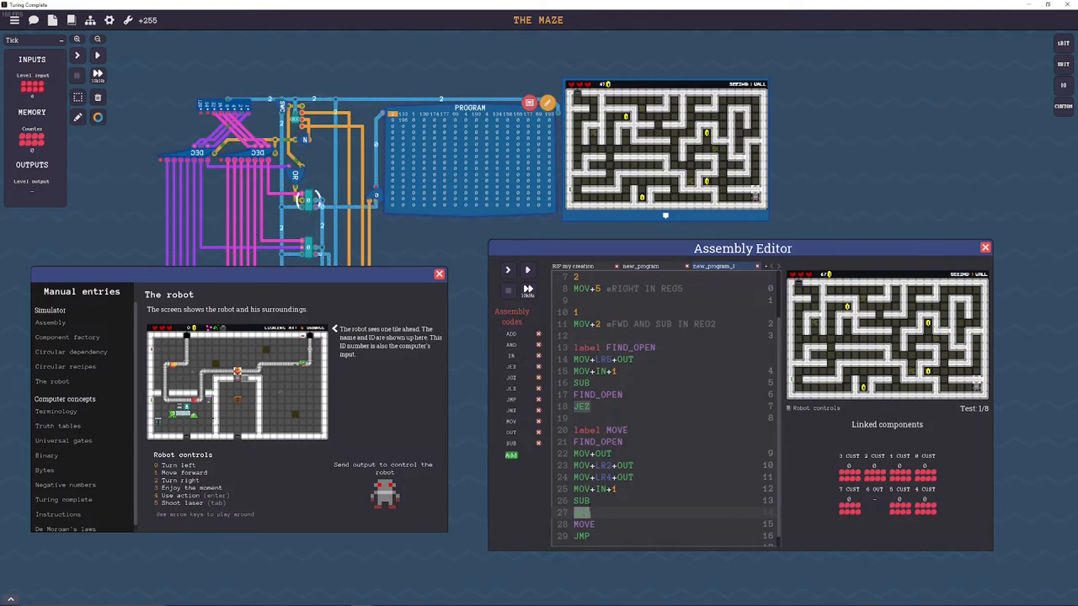
{"action": "mouse_move", "coordinate": [98, 54]}
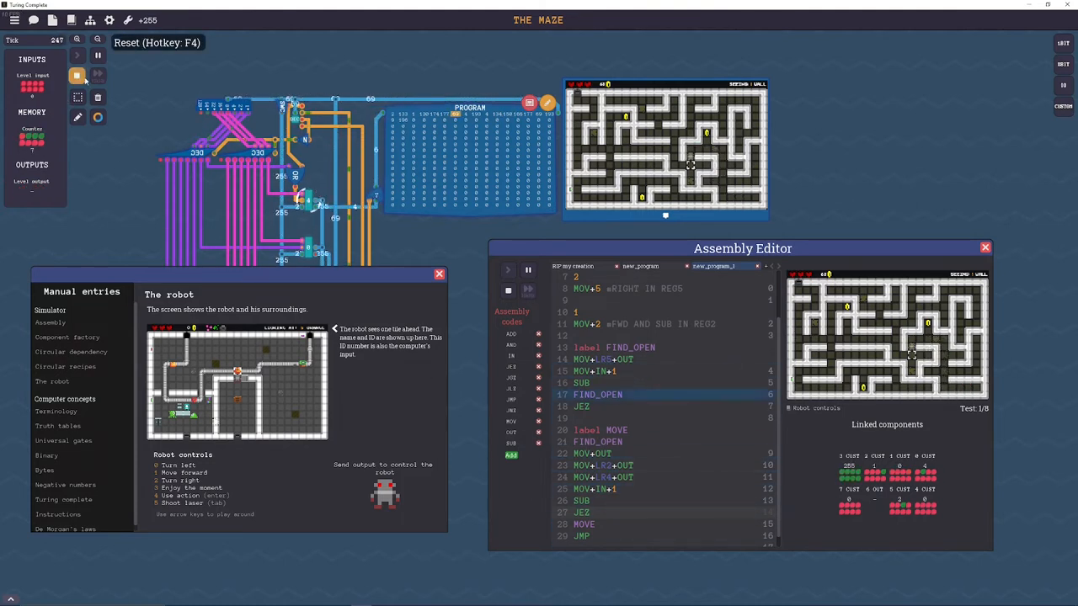
Step: Reset the running simulation with the Reset button (F4)
{"action": "left_click", "coordinate": [77, 75]}
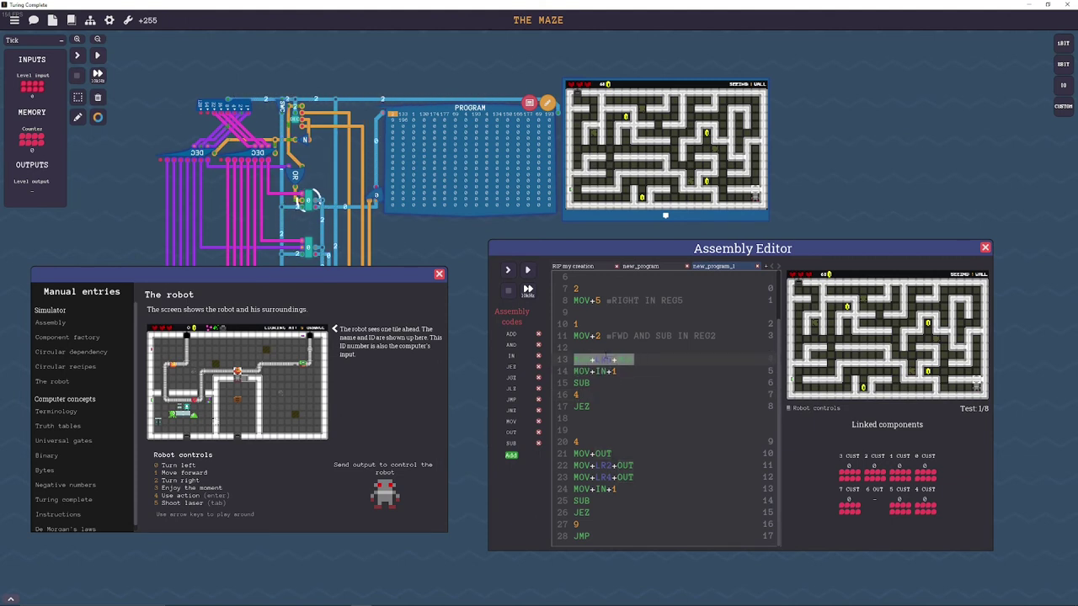
Step: Type a temporary 'label X' with X targets to check the jump addresses
{"action": "type", "text": "label"}
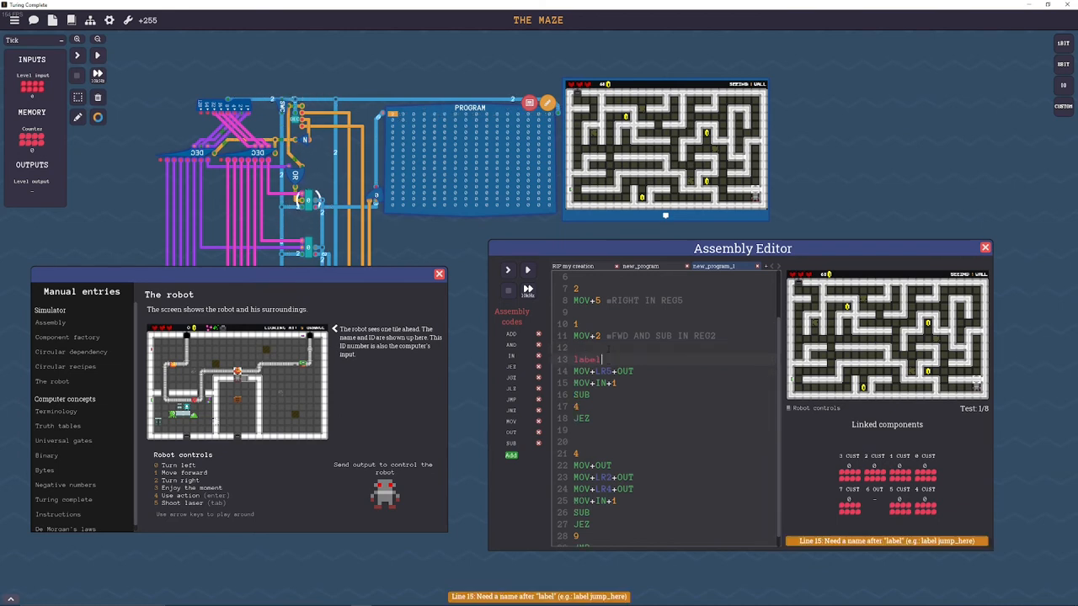
{"action": "type", "text": "X"}
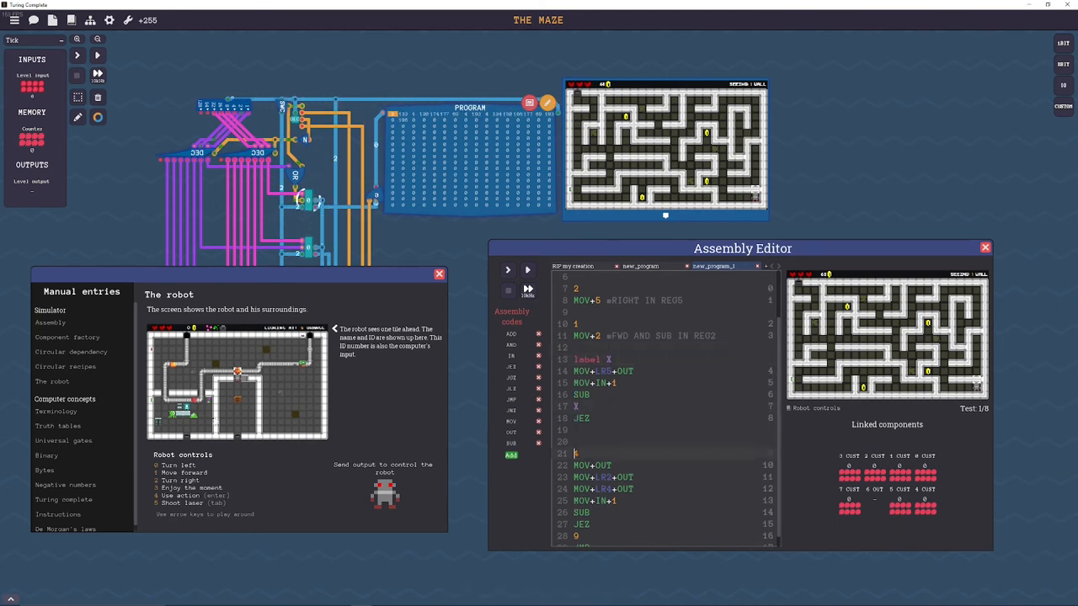
{"action": "type", "text": "XX="}
{"action": "left_click", "coordinate": [665, 347]}
{"action": "type", "text": "0"}
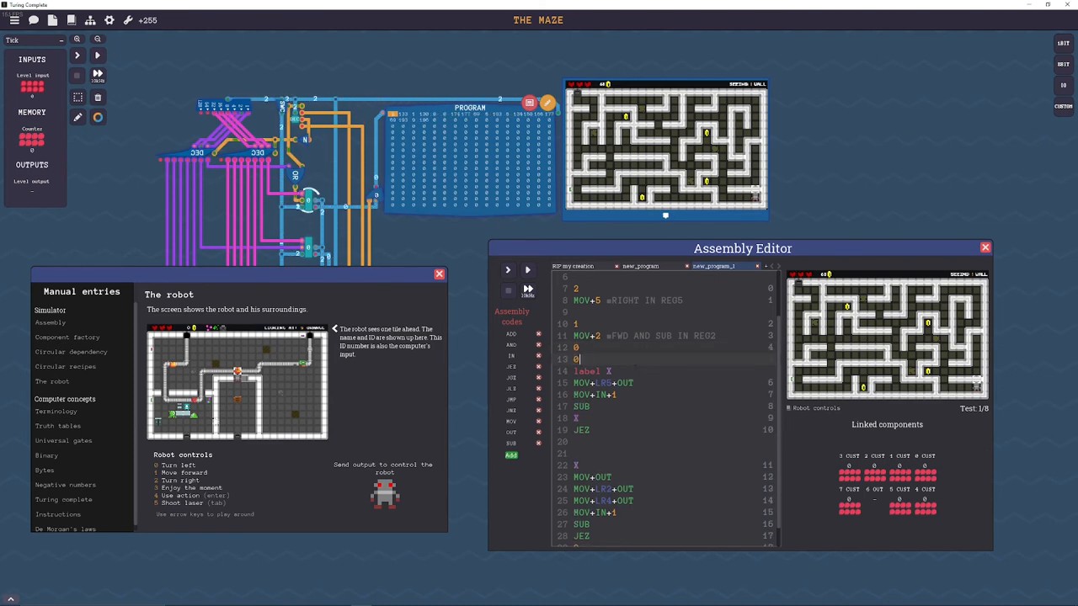
{"action": "type", "text": "5"}
{"action": "key", "text": "Enter"}
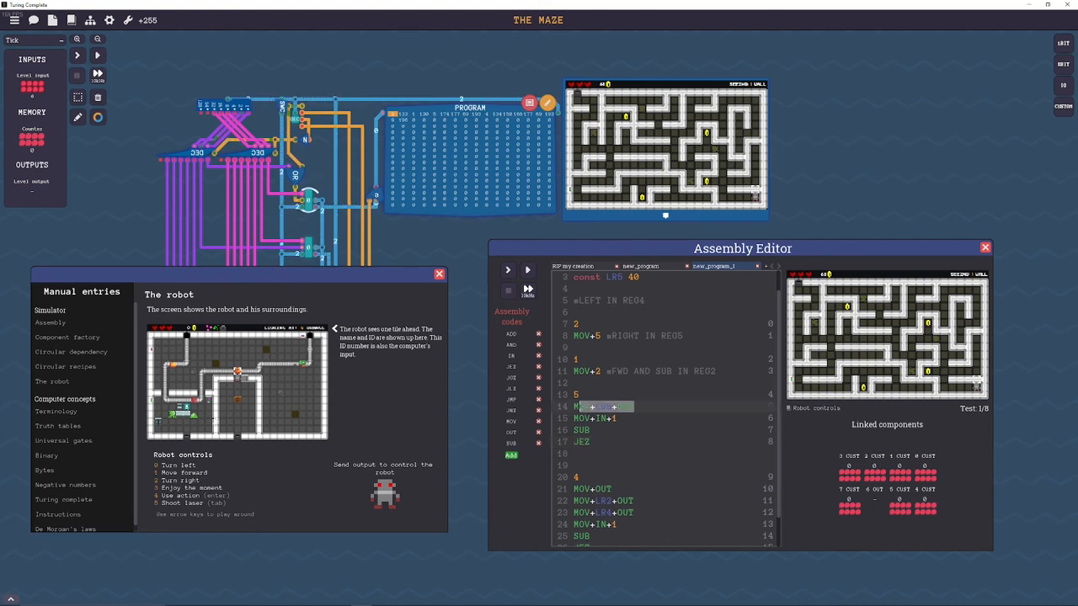
Step: Scroll through the finished program and run it on The Maze (F6)
{"action": "scroll", "scroll_direction": "down", "scroll_amount": 3}
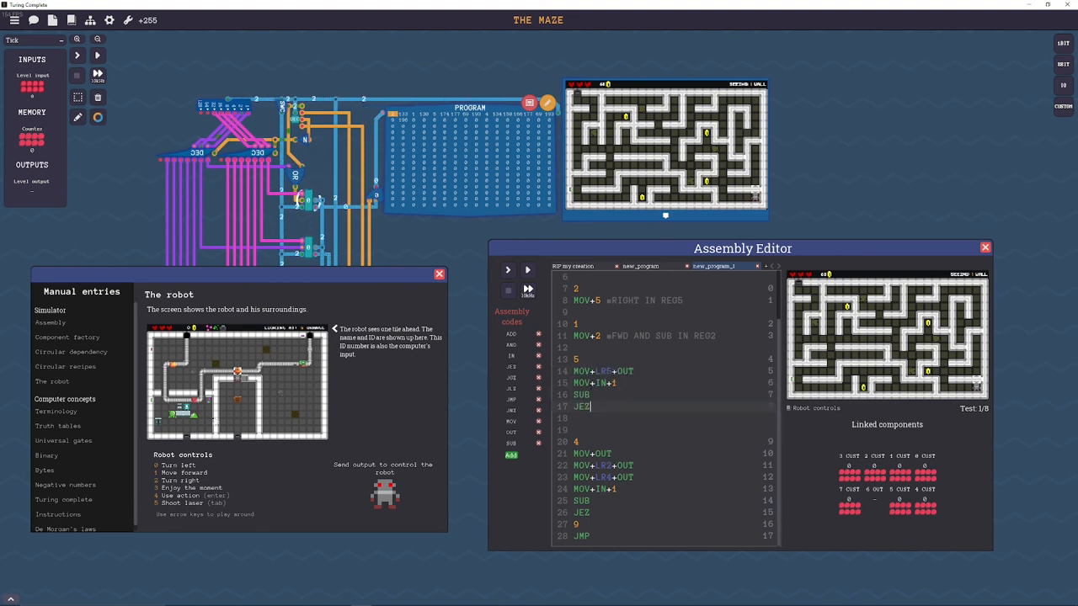
{"action": "left_click", "coordinate": [98, 56]}
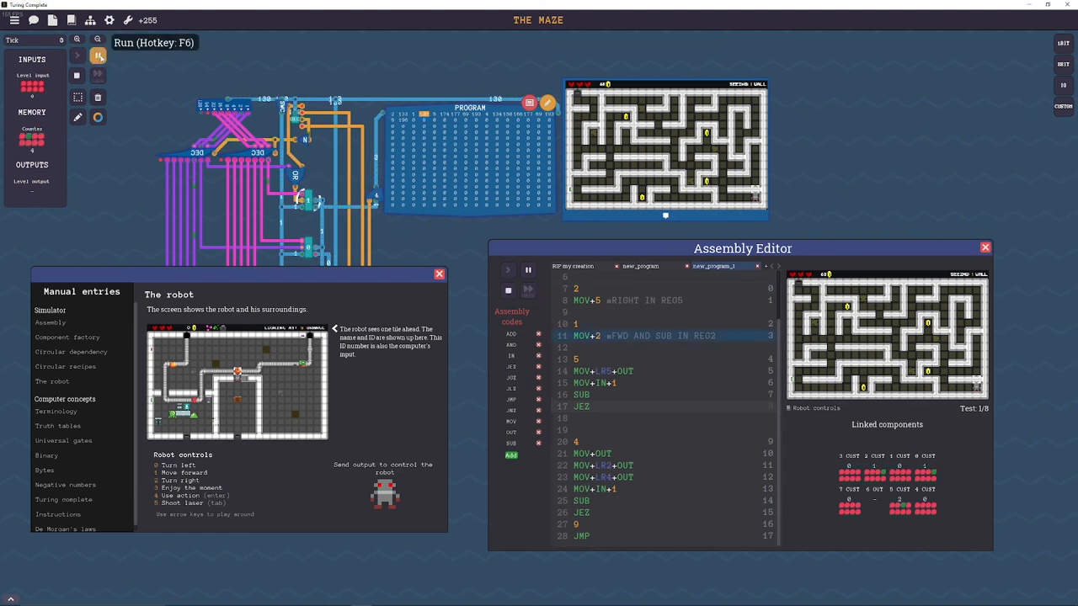
{"action": "left_click", "coordinate": [98, 56]}
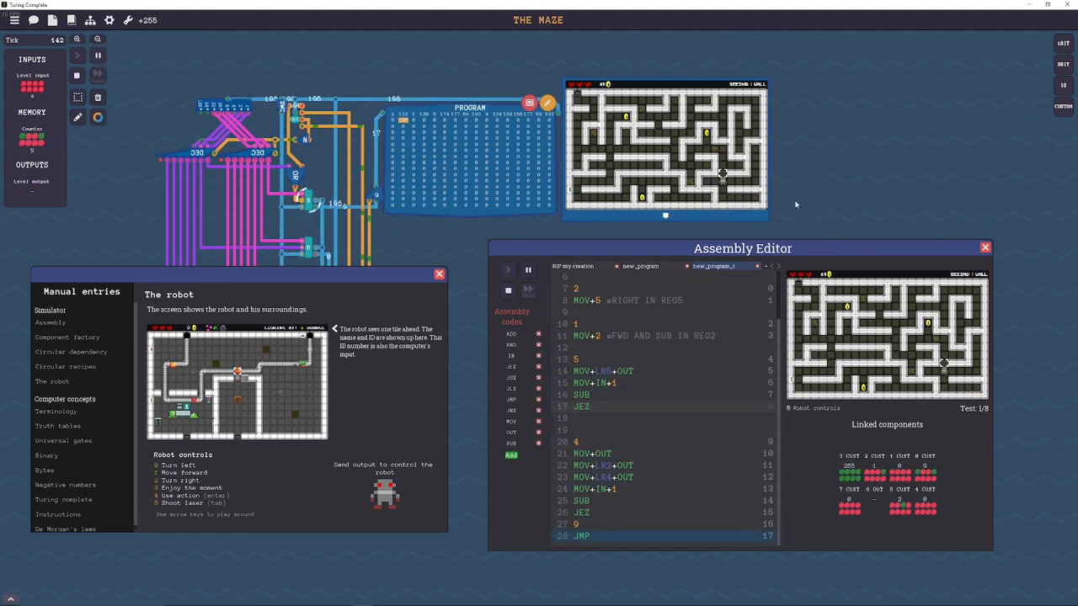